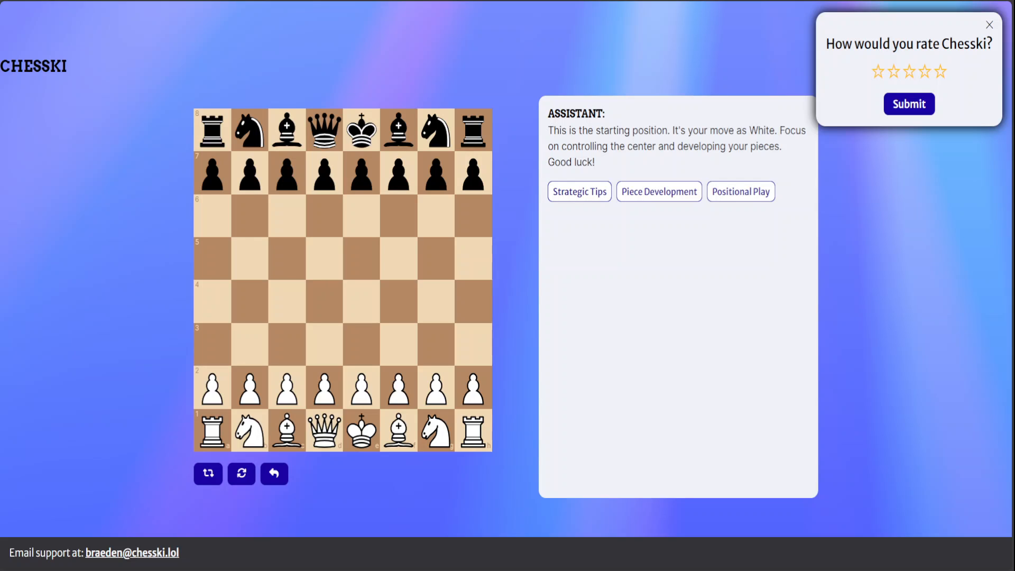
{"action": "mouse_move", "coordinate": [994, 224]}
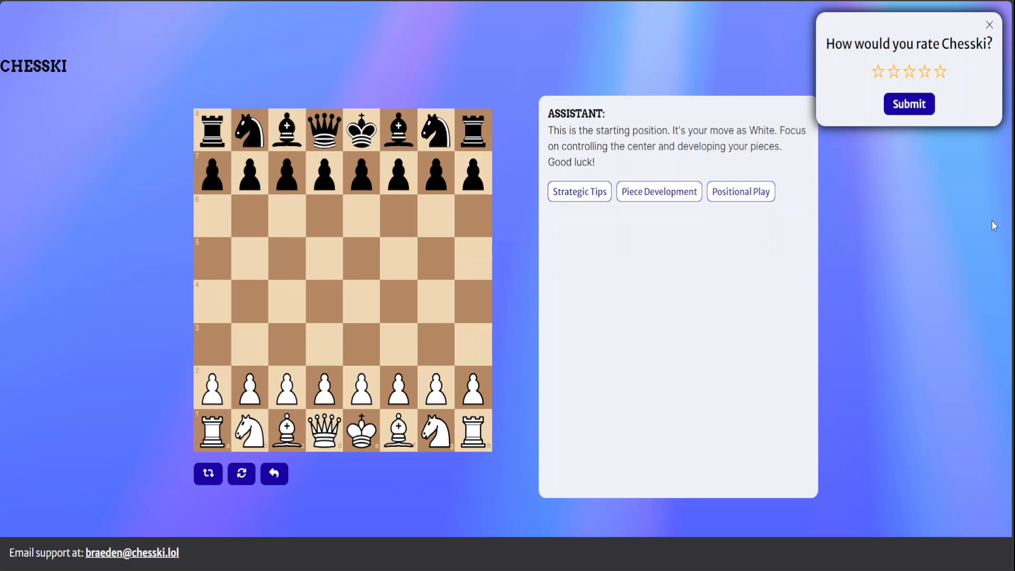
{"action": "mouse_move", "coordinate": [991, 215]}
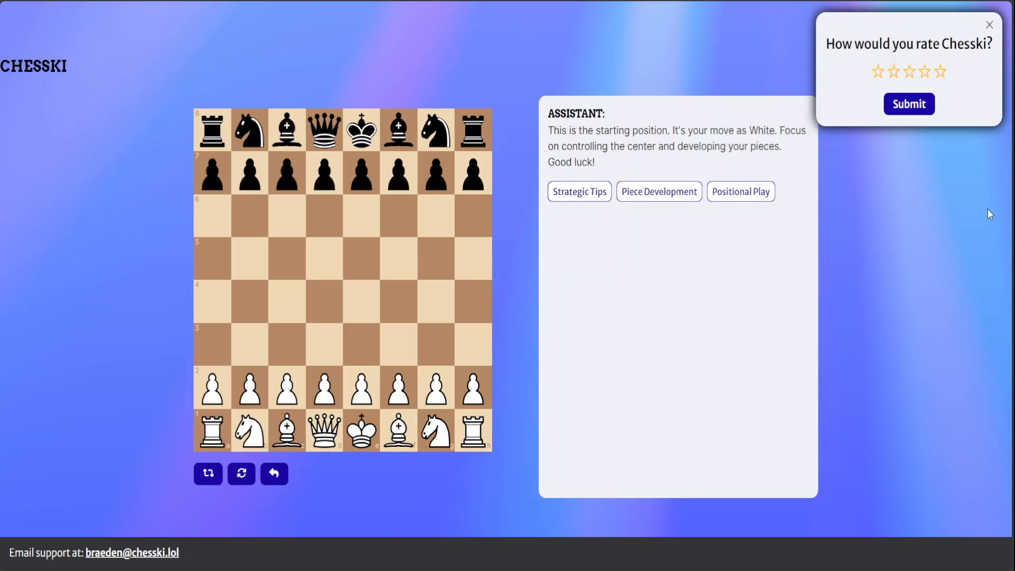
{"action": "mouse_move", "coordinate": [625, 177]}
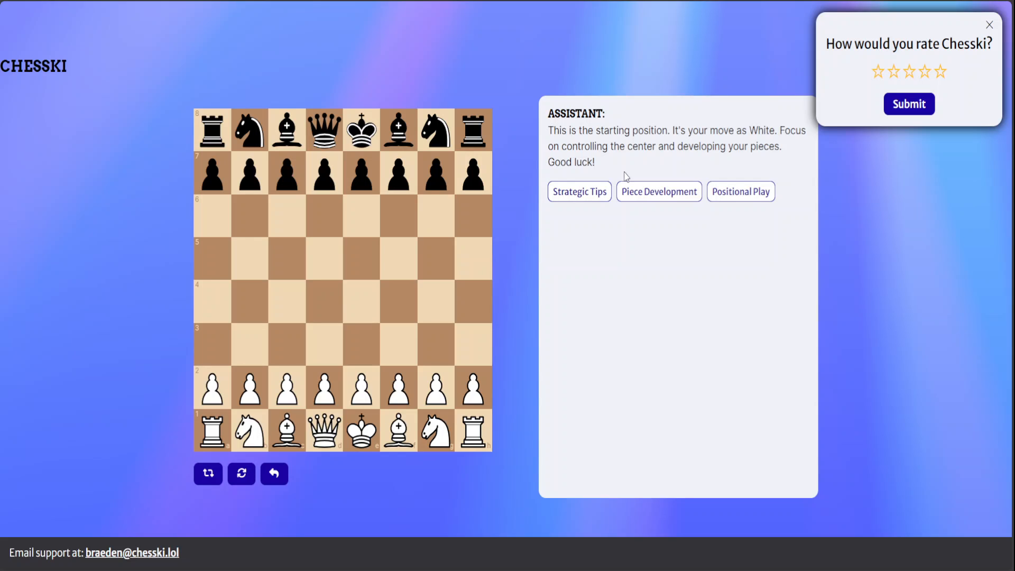
{"action": "mouse_move", "coordinate": [768, 144]}
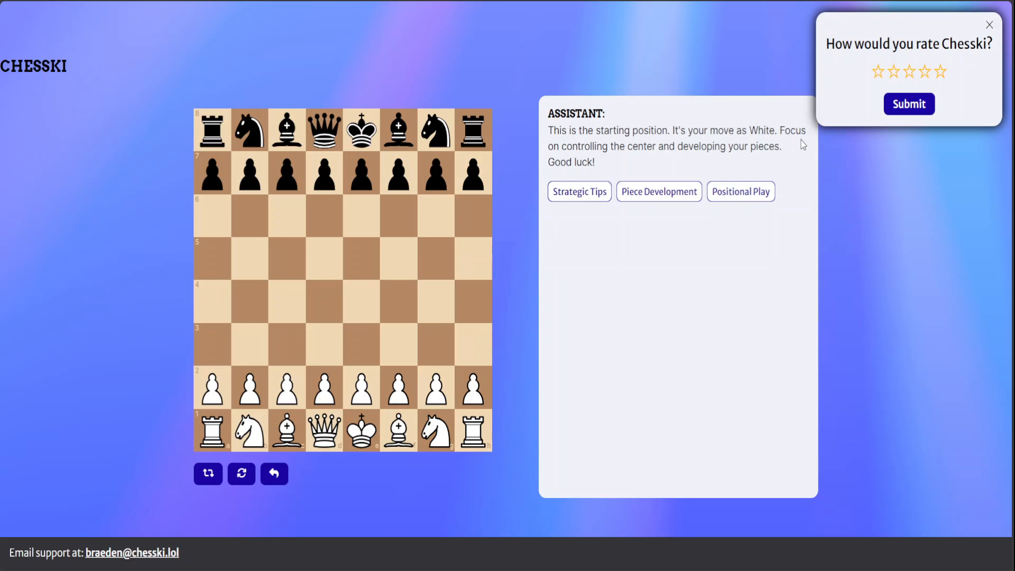
{"action": "mouse_move", "coordinate": [698, 167]}
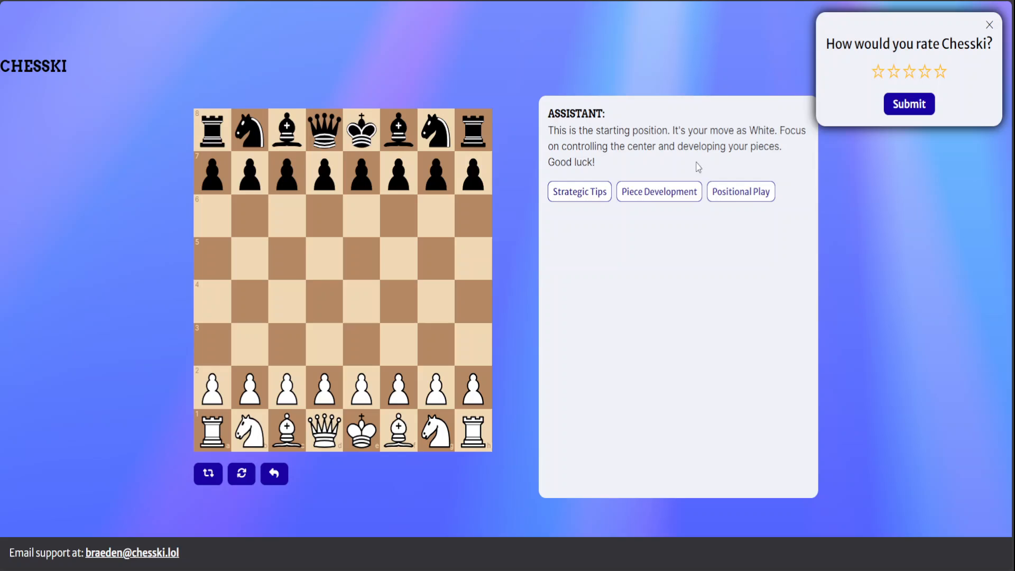
{"action": "mouse_move", "coordinate": [985, 33]}
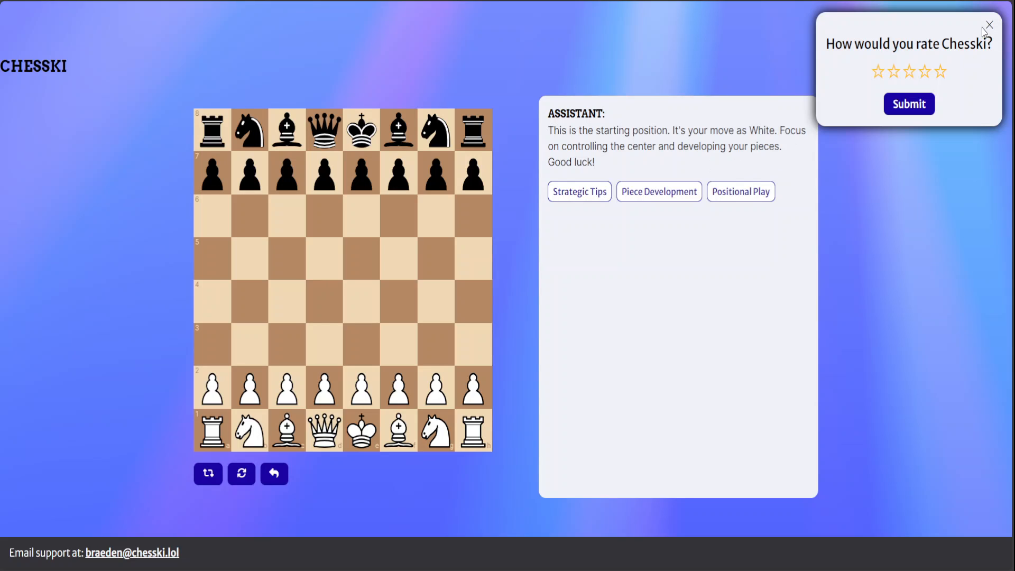
- Dismiss the 'How would you rate Chesski?' popup
{"action": "left_click", "coordinate": [988, 25]}
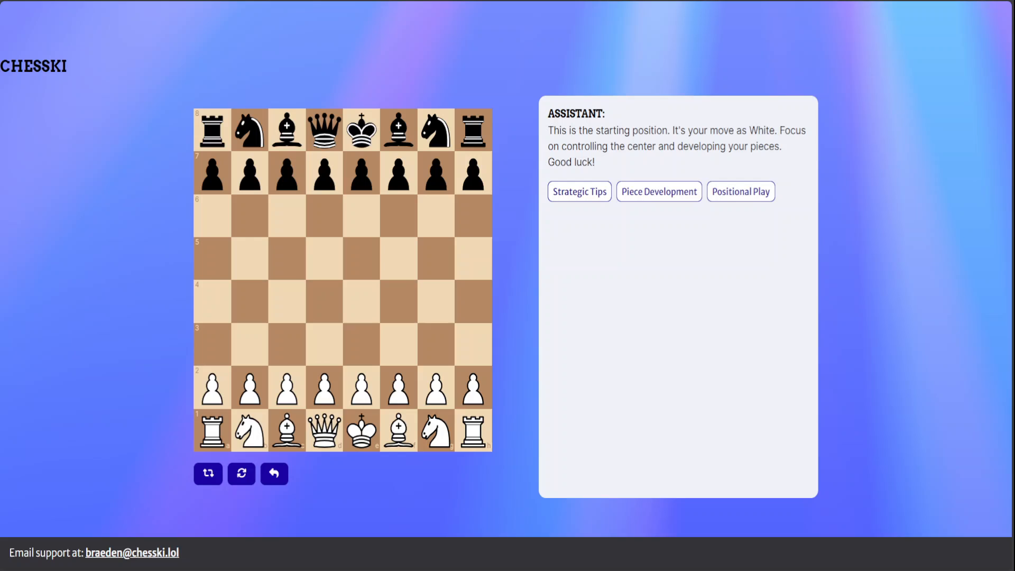
{"action": "mouse_move", "coordinate": [292, 299]}
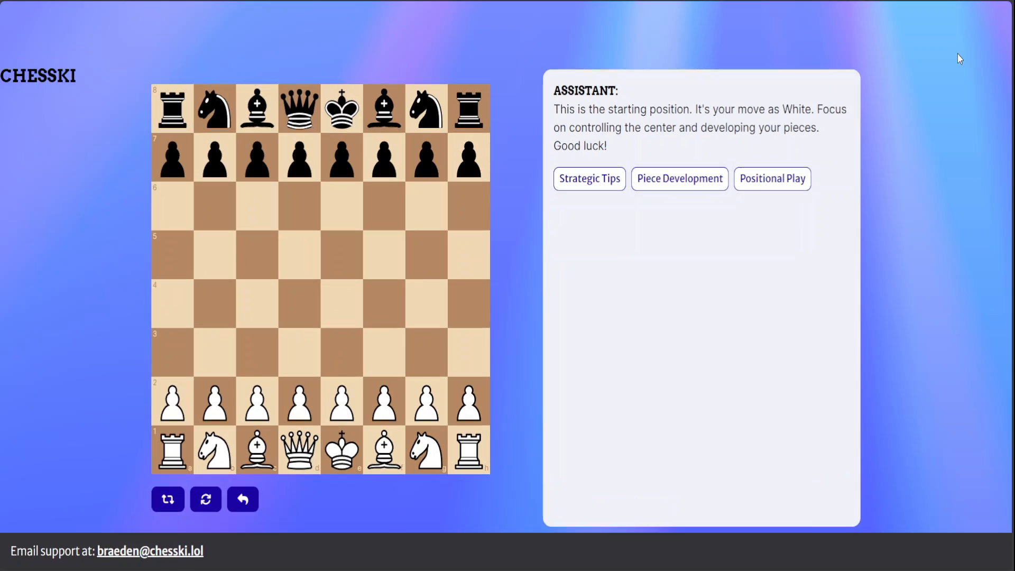
{"action": "mouse_move", "coordinate": [83, 305]}
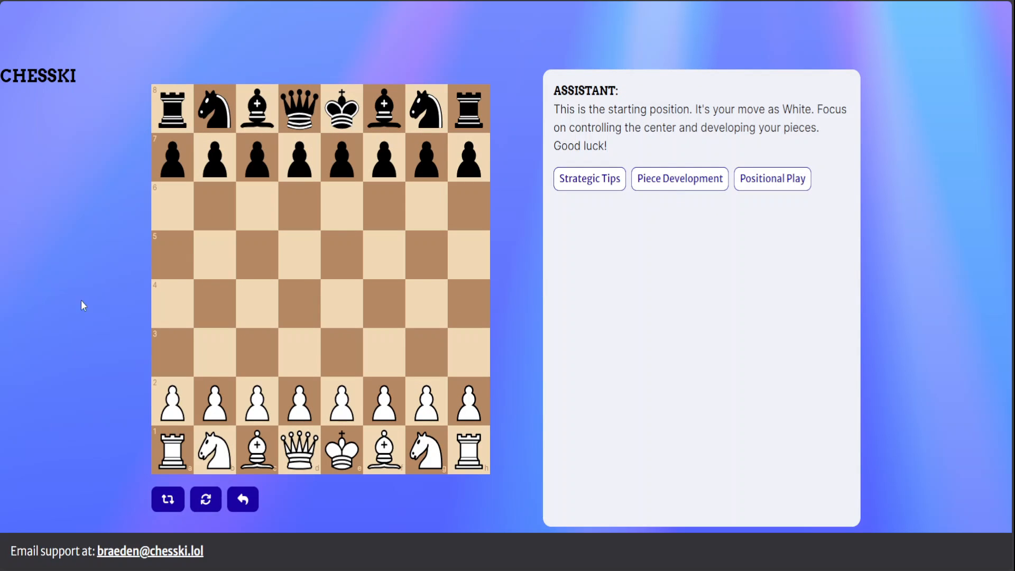
{"action": "mouse_move", "coordinate": [252, 322]}
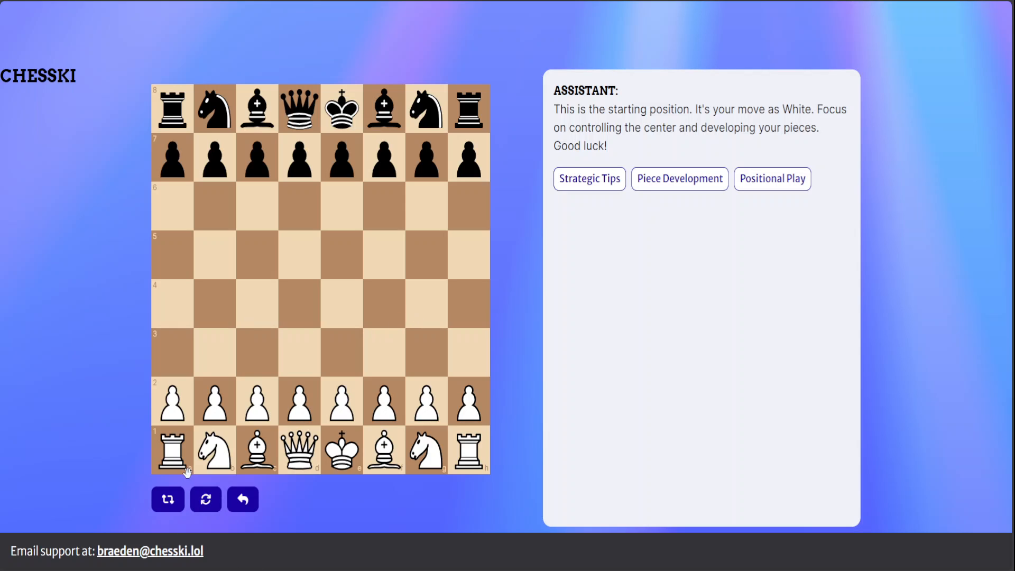
{"action": "mouse_move", "coordinate": [191, 481]}
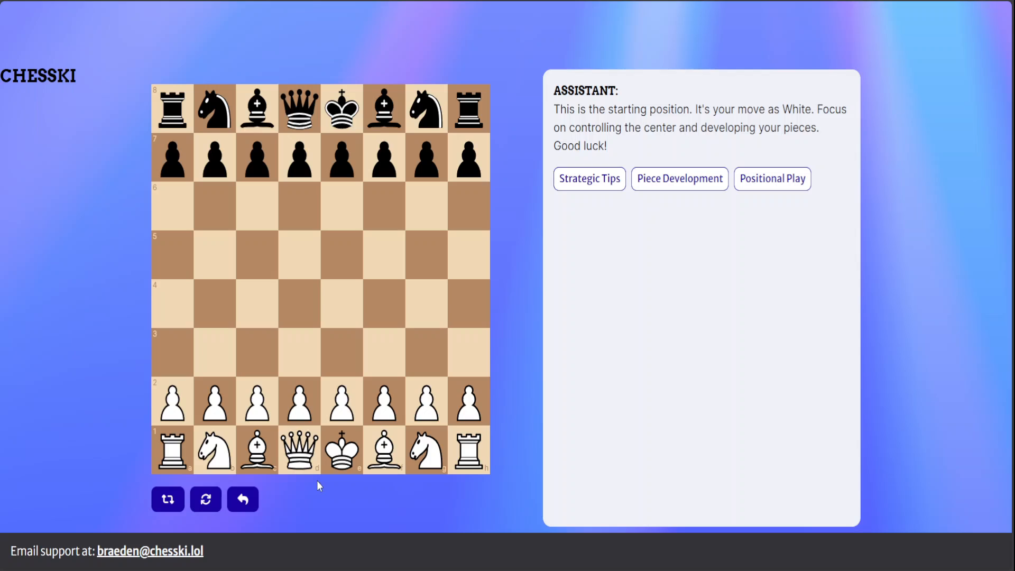
{"action": "mouse_move", "coordinate": [192, 415]}
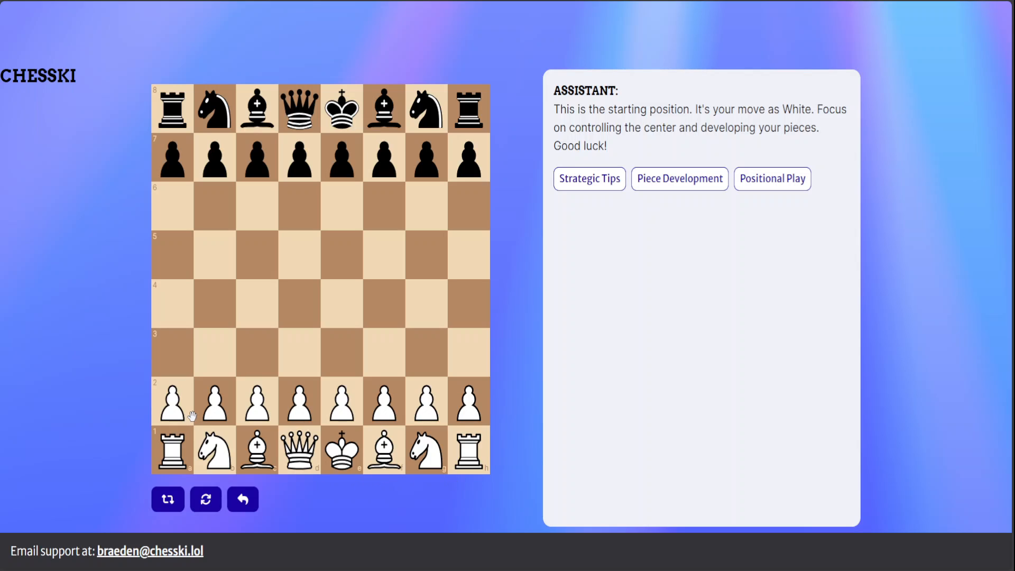
{"action": "mouse_move", "coordinate": [168, 408]}
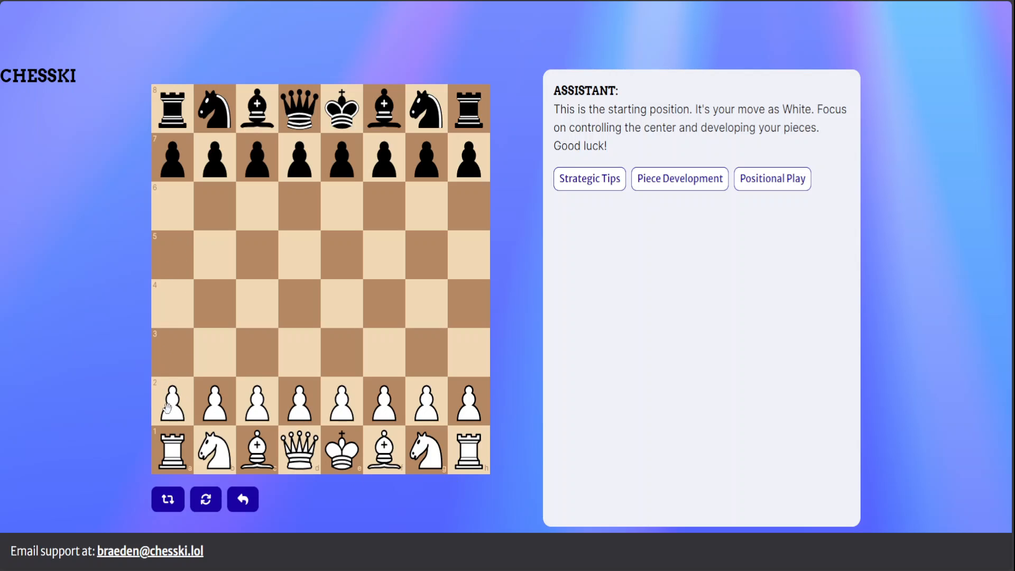
{"action": "mouse_move", "coordinate": [167, 103]}
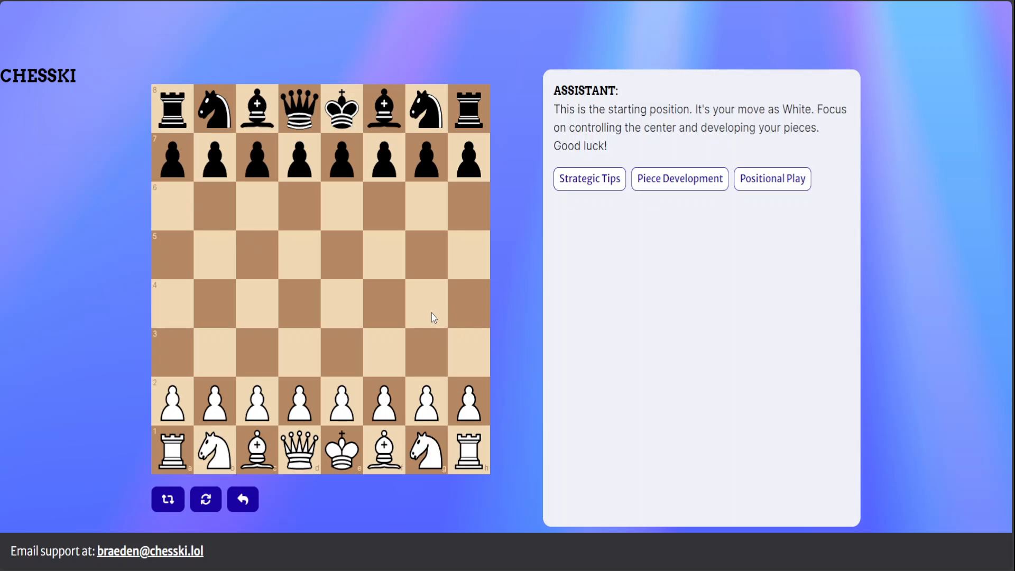
{"action": "mouse_move", "coordinate": [350, 267]}
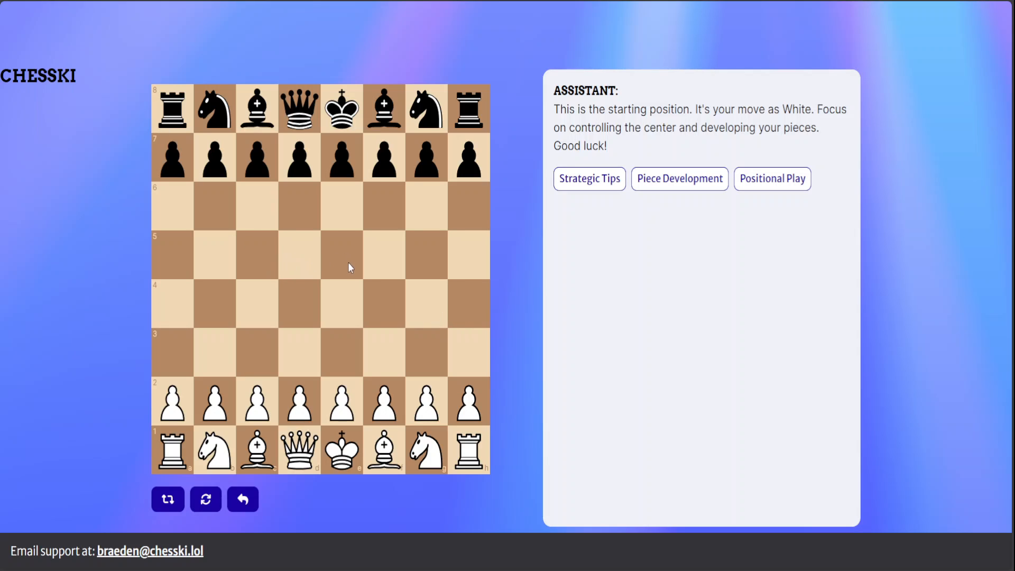
{"action": "mouse_move", "coordinate": [202, 365]}
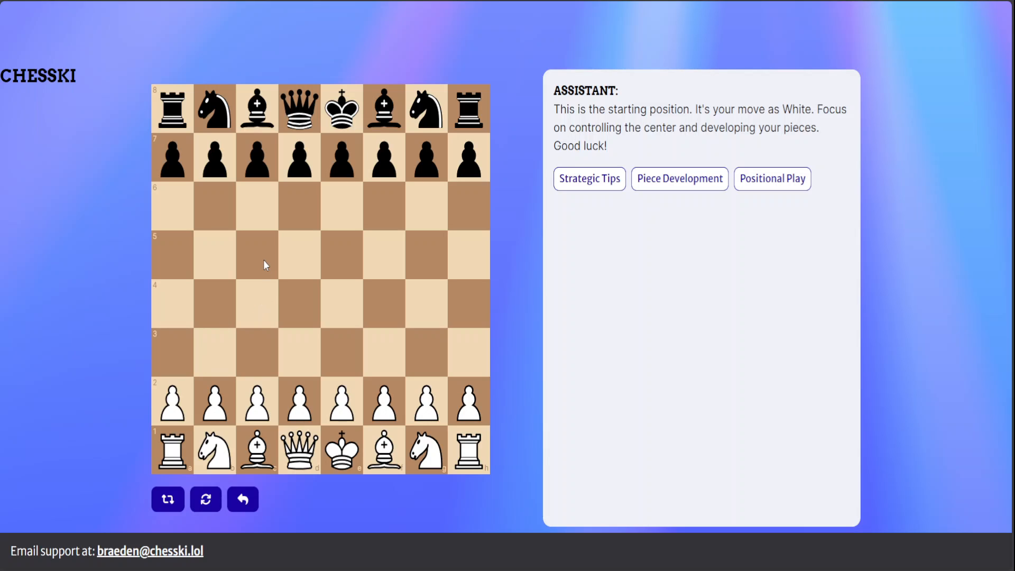
{"action": "mouse_move", "coordinate": [302, 261]}
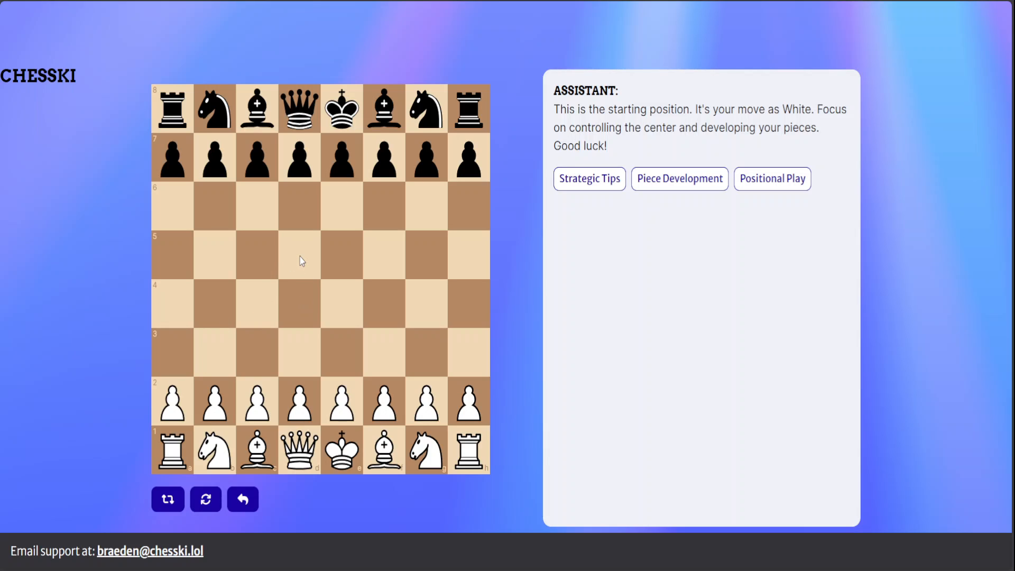
{"action": "mouse_move", "coordinate": [312, 311]}
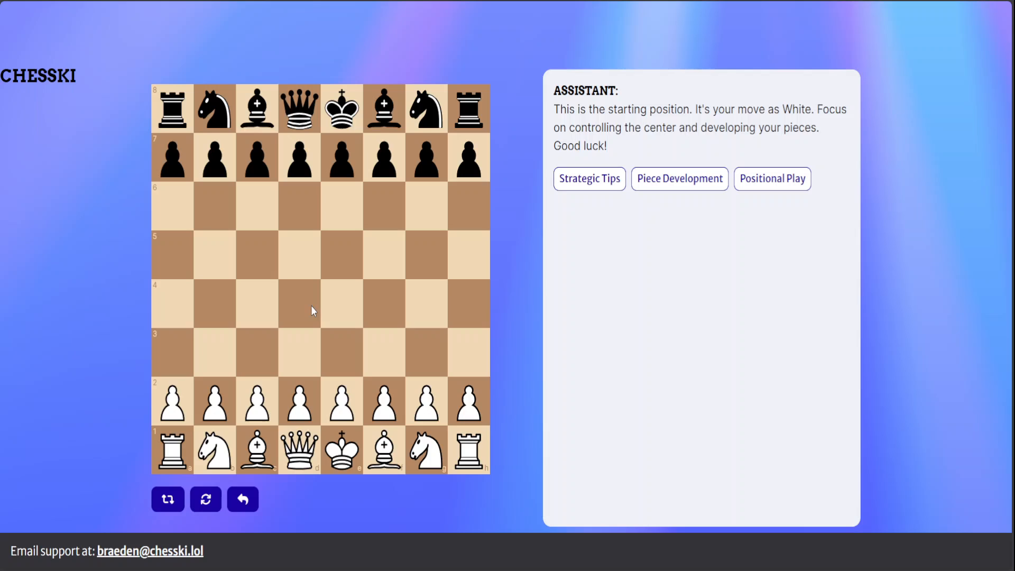
{"action": "mouse_move", "coordinate": [343, 256]}
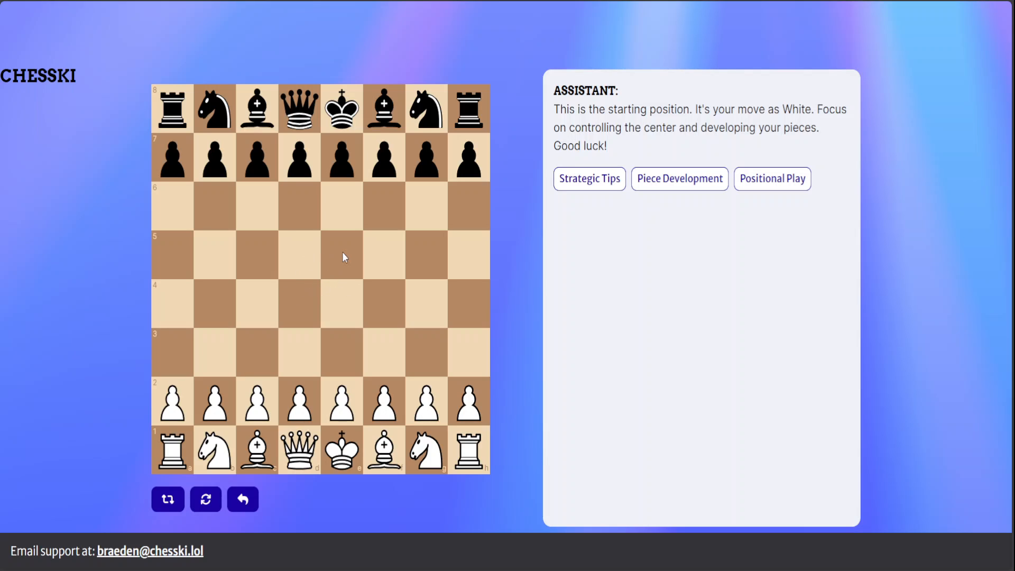
{"action": "mouse_move", "coordinate": [307, 272]}
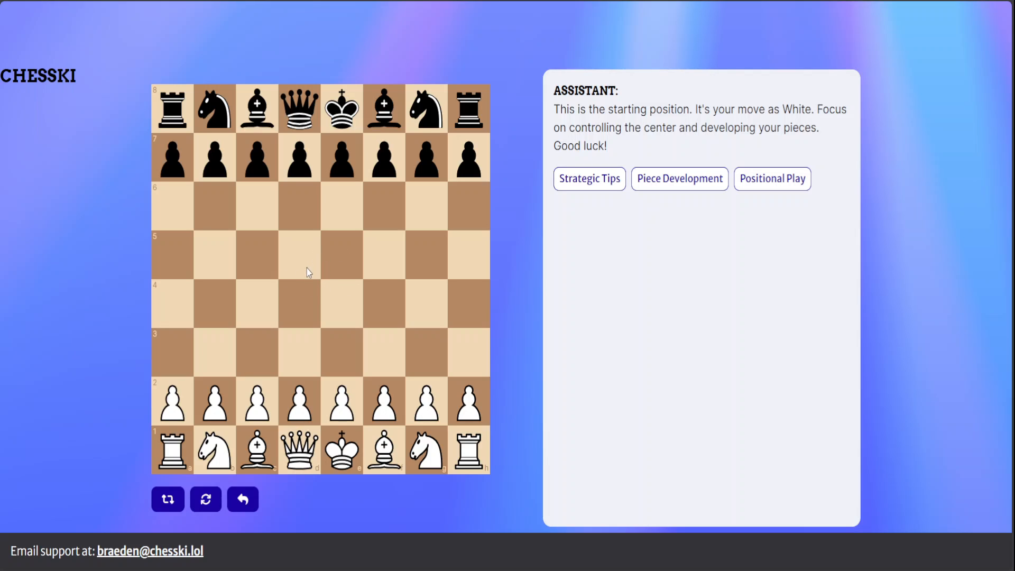
{"action": "mouse_move", "coordinate": [275, 379]}
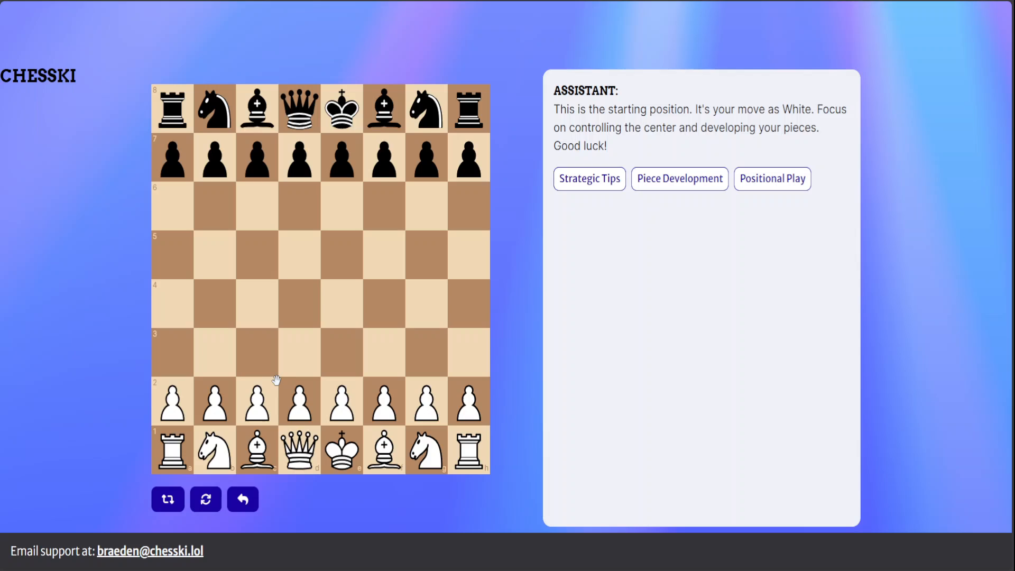
{"action": "mouse_move", "coordinate": [276, 379]}
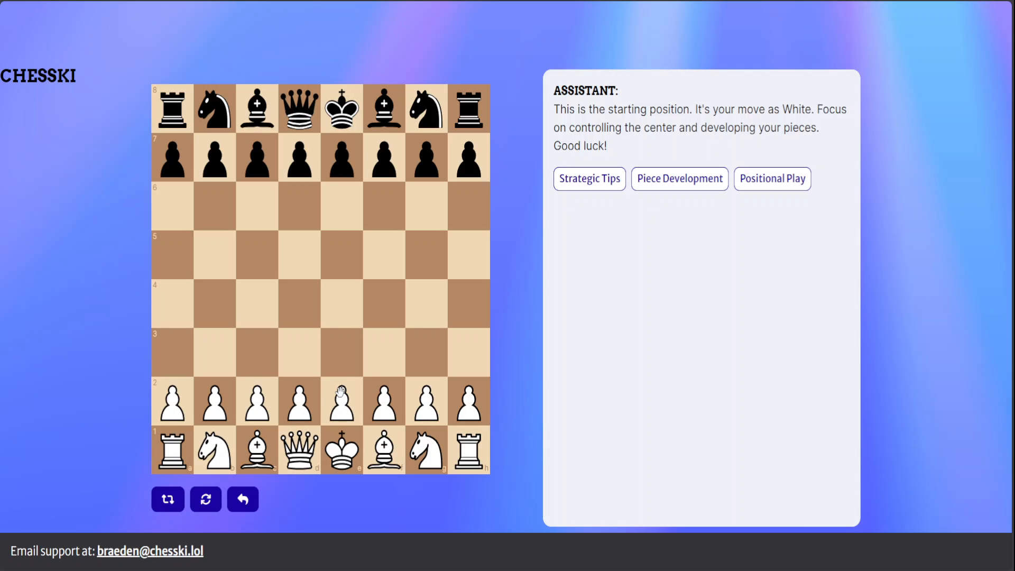
{"action": "mouse_move", "coordinate": [342, 292]}
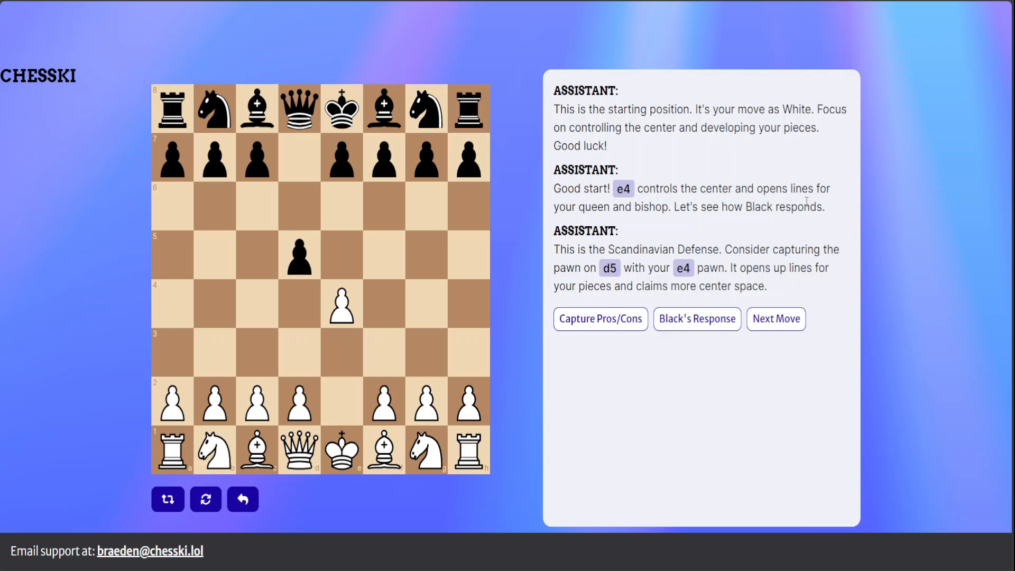
{"action": "mouse_move", "coordinate": [680, 228]}
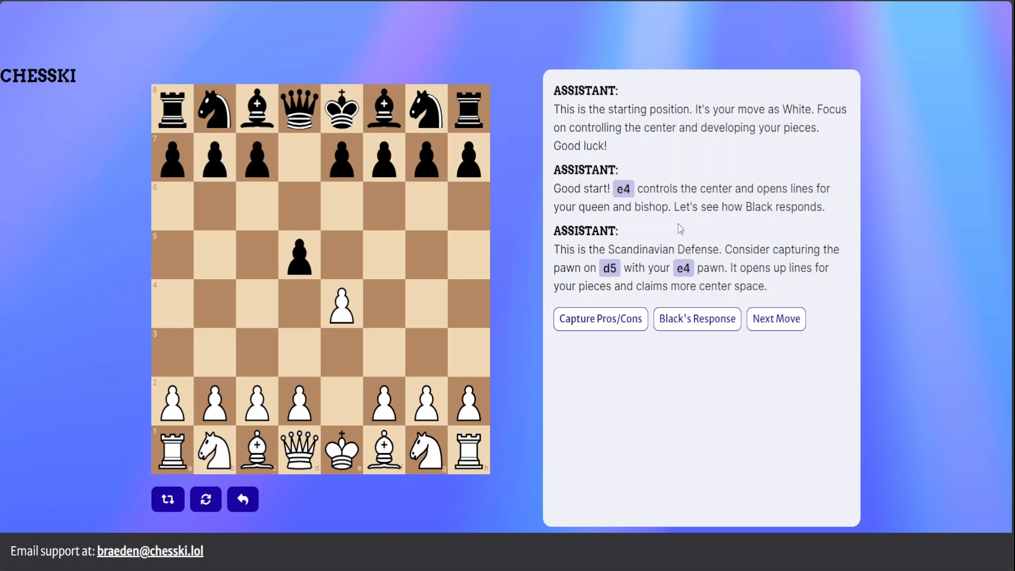
{"action": "mouse_move", "coordinate": [602, 250]}
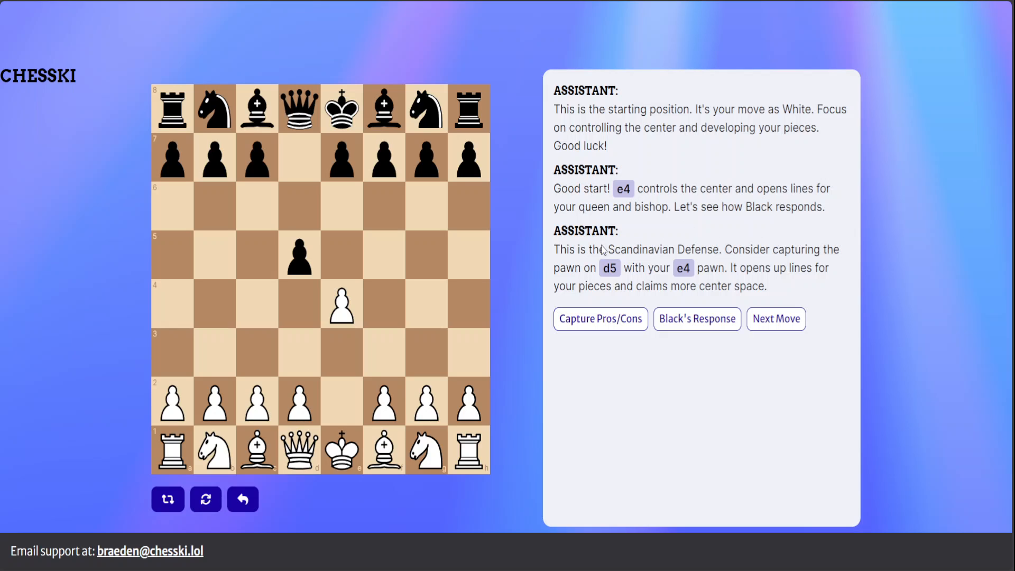
{"action": "mouse_move", "coordinate": [312, 221]}
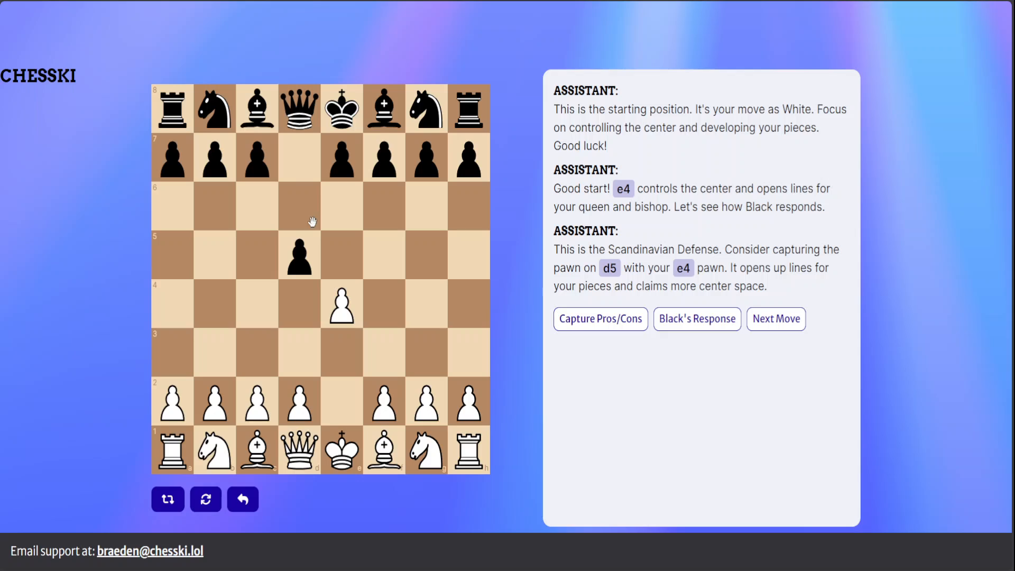
{"action": "mouse_move", "coordinate": [299, 256]}
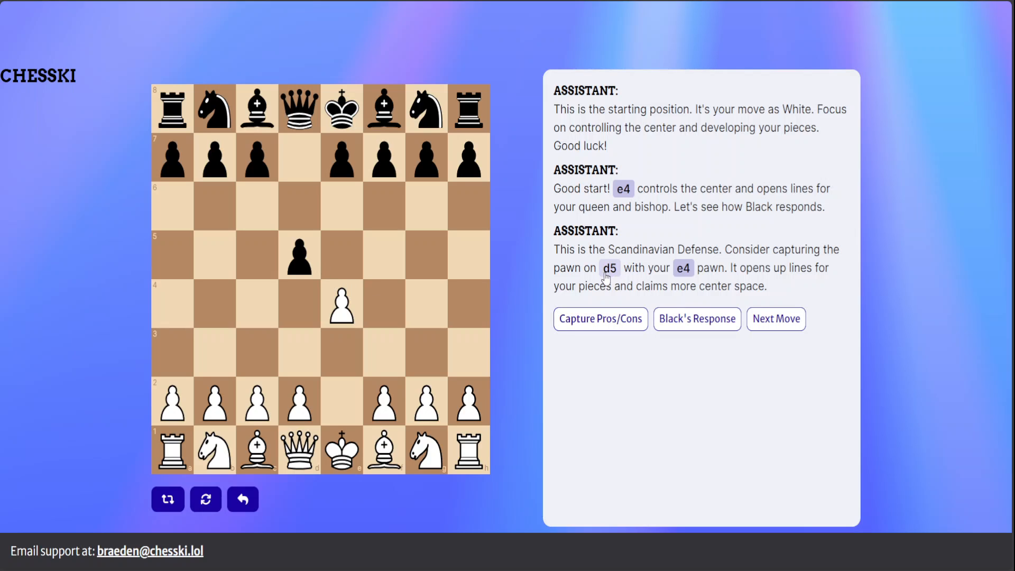
{"action": "mouse_move", "coordinate": [691, 281]}
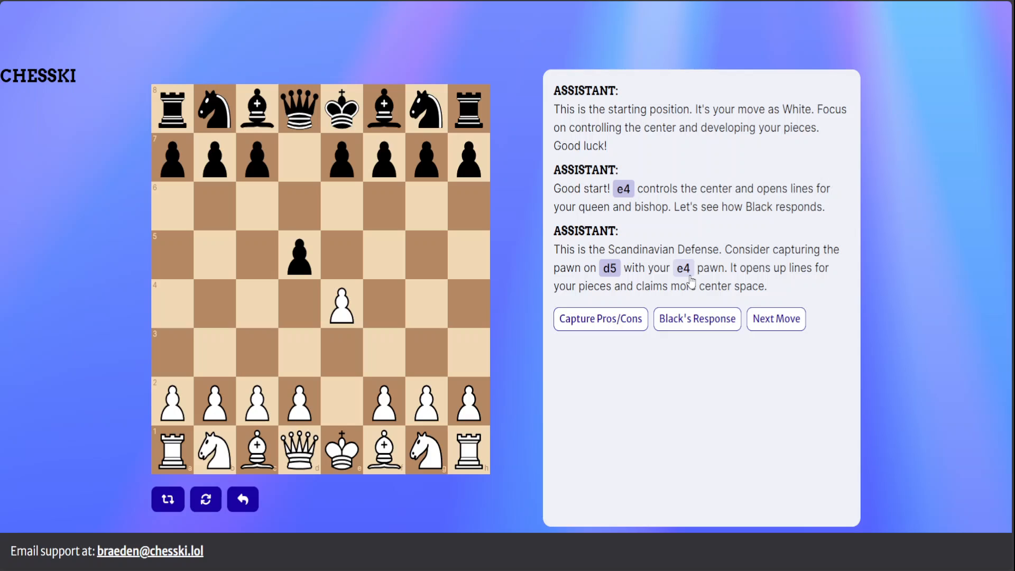
{"action": "mouse_move", "coordinate": [780, 289]}
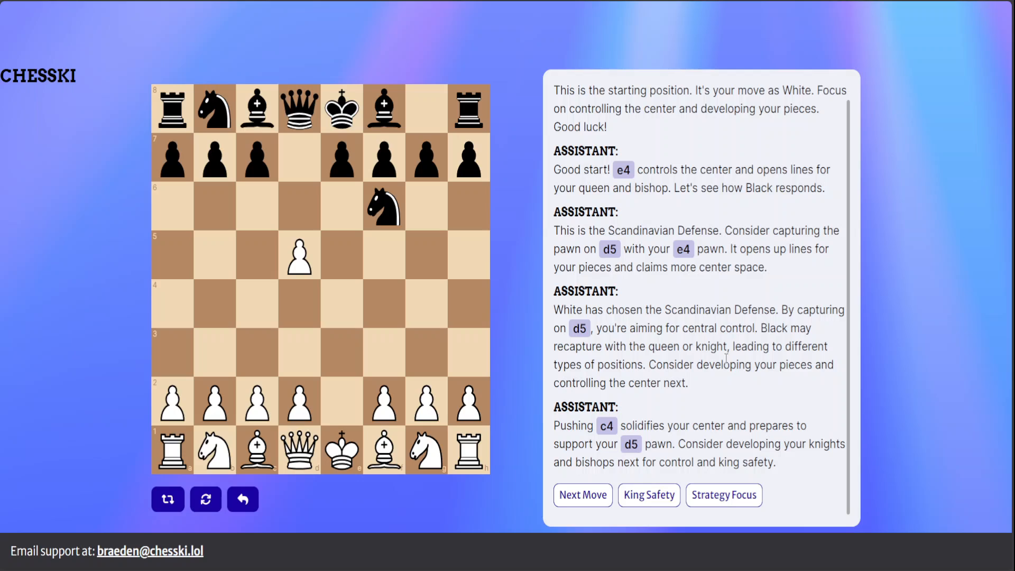
{"action": "mouse_move", "coordinate": [738, 390]}
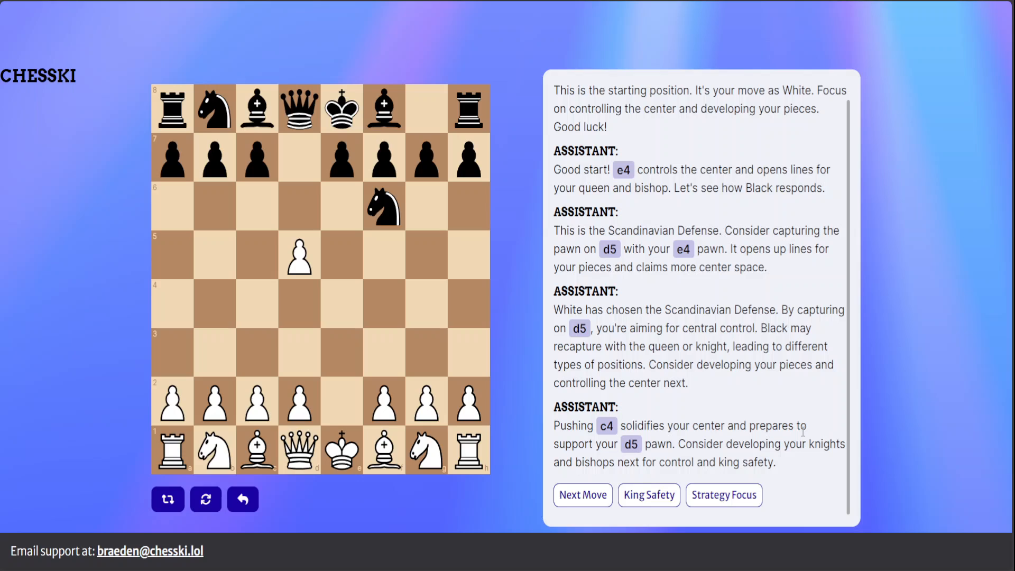
{"action": "mouse_move", "coordinate": [629, 451]}
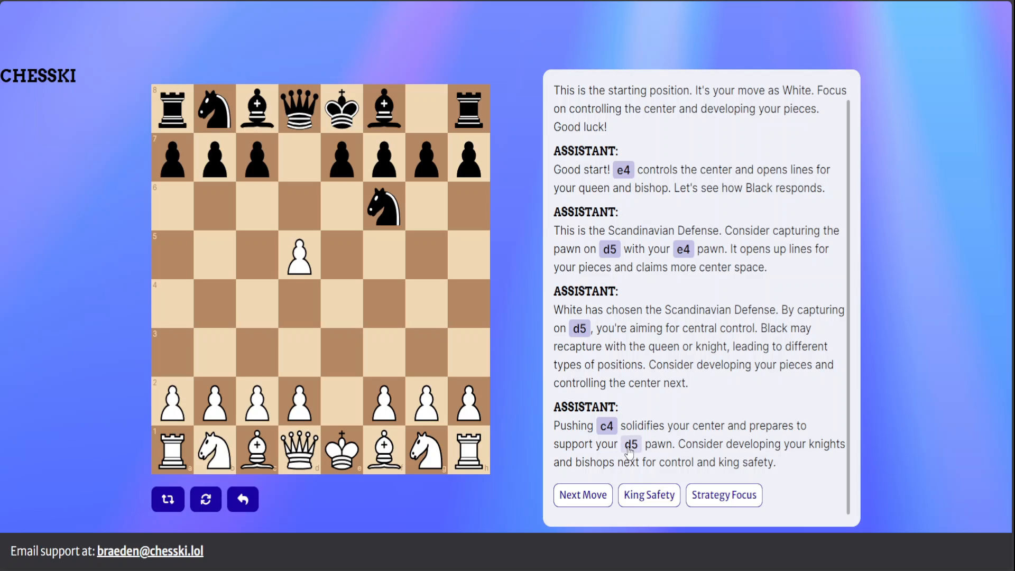
{"action": "mouse_move", "coordinate": [847, 395]}
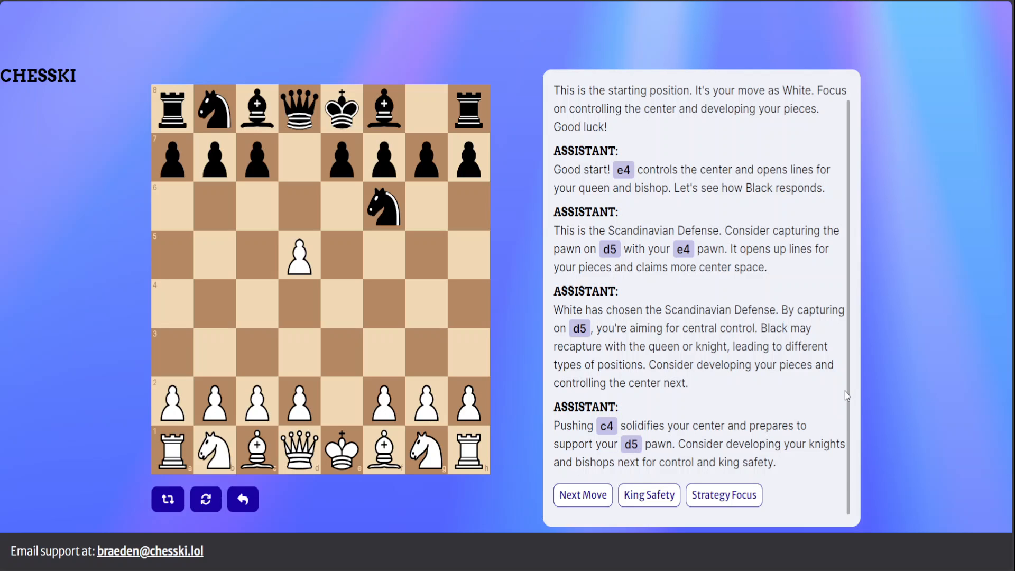
{"action": "left_click", "coordinate": [723, 495]}
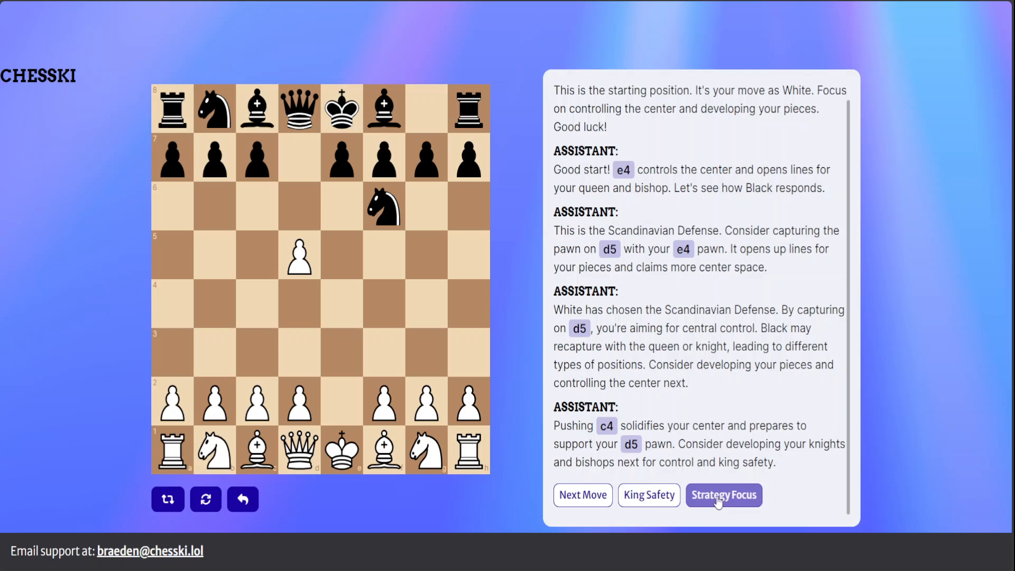
{"action": "left_click", "coordinate": [582, 495]}
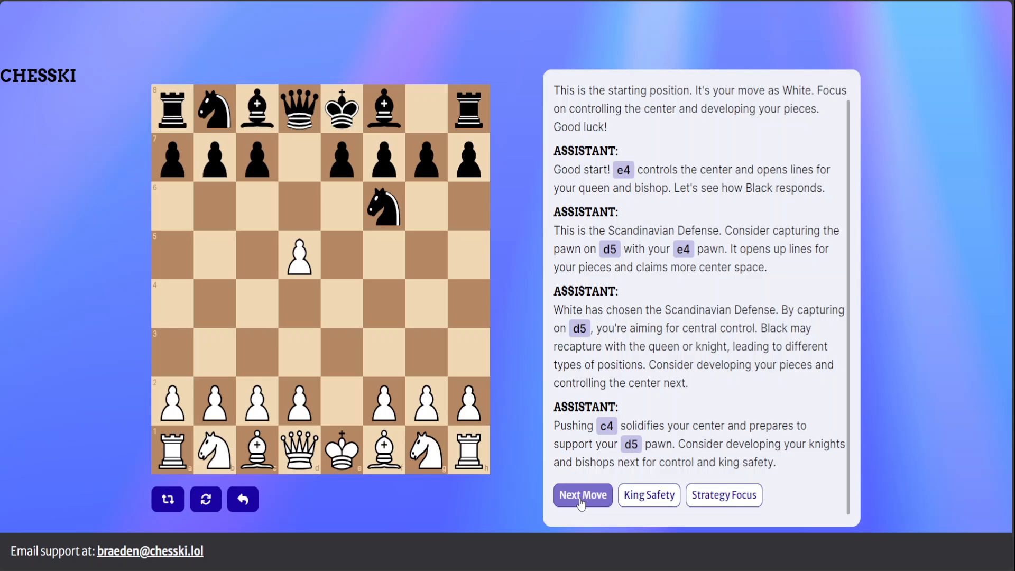
{"action": "left_click", "coordinate": [723, 495]}
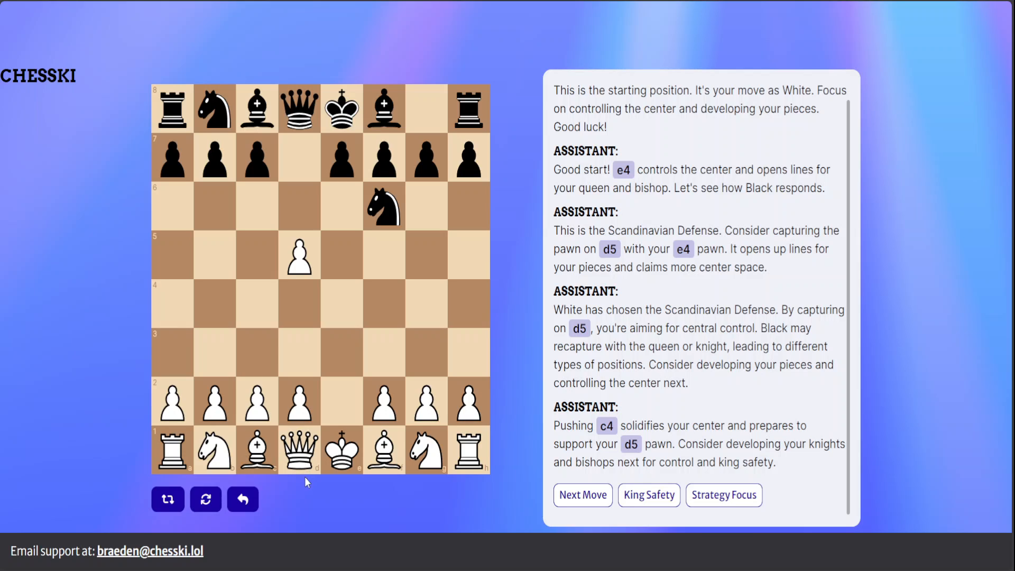
{"action": "mouse_move", "coordinate": [301, 469]}
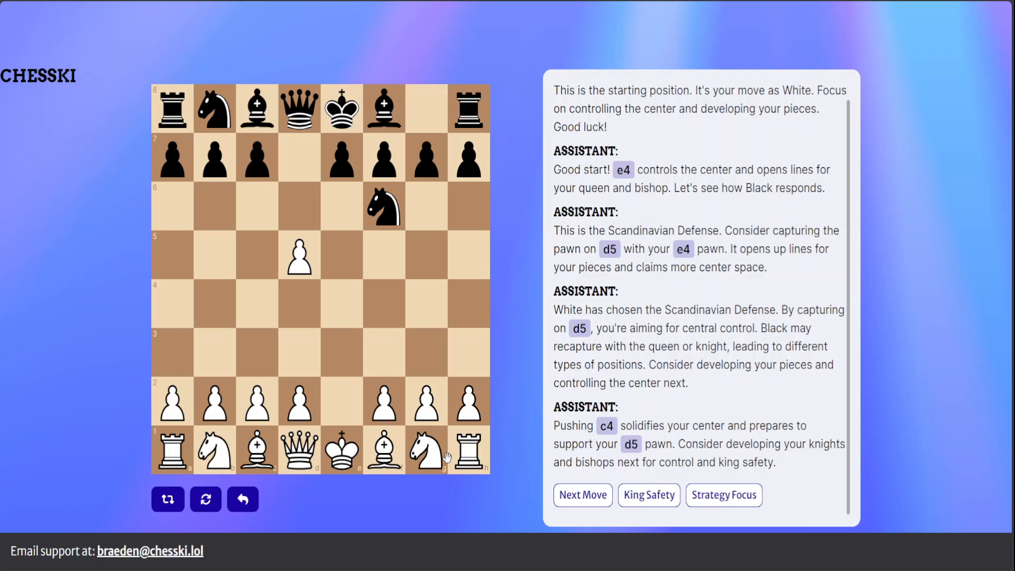
{"action": "mouse_move", "coordinate": [711, 388]}
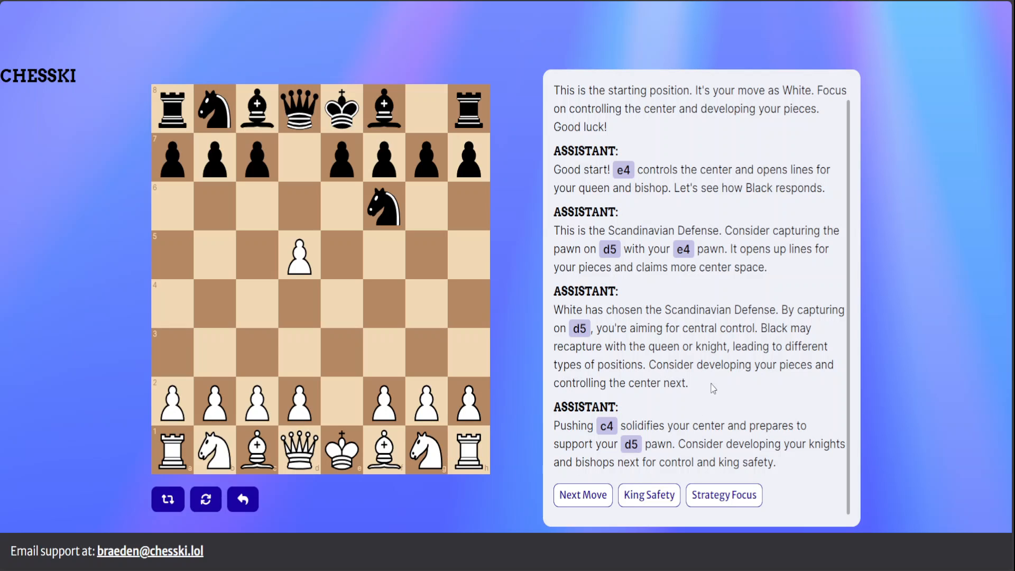
{"action": "mouse_move", "coordinate": [817, 351]}
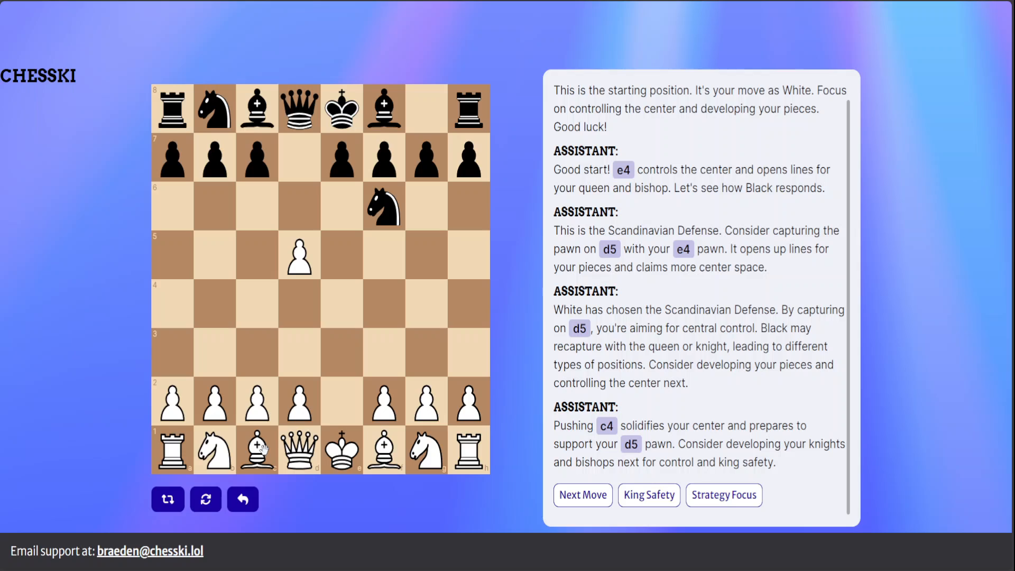
{"action": "mouse_move", "coordinate": [260, 448]}
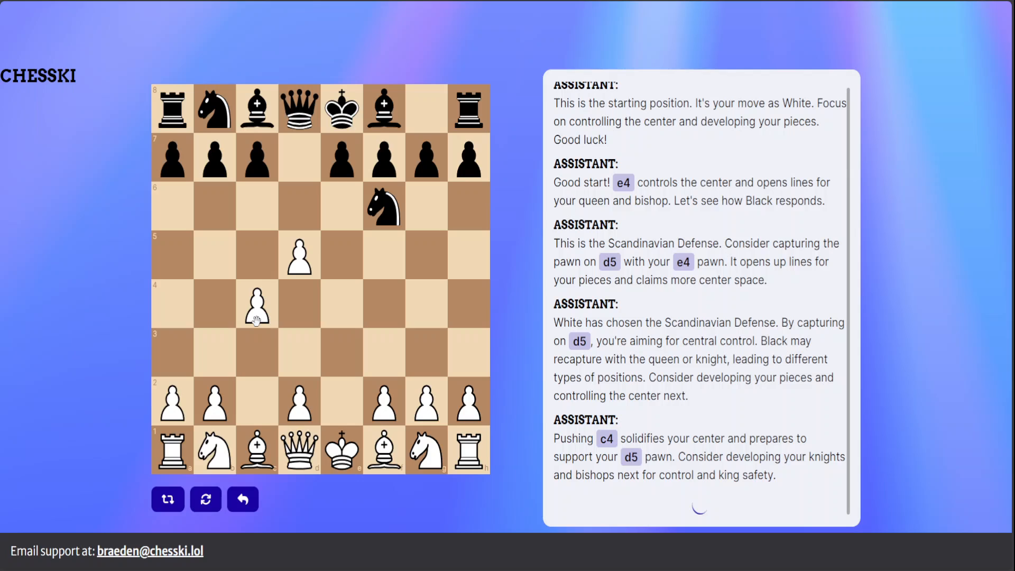
- Request the Tactical Opportunities advice after c4 and Black's e6, reading the d6 push suggestion
{"action": "scroll", "scroll_direction": "down", "scroll_amount": 3}
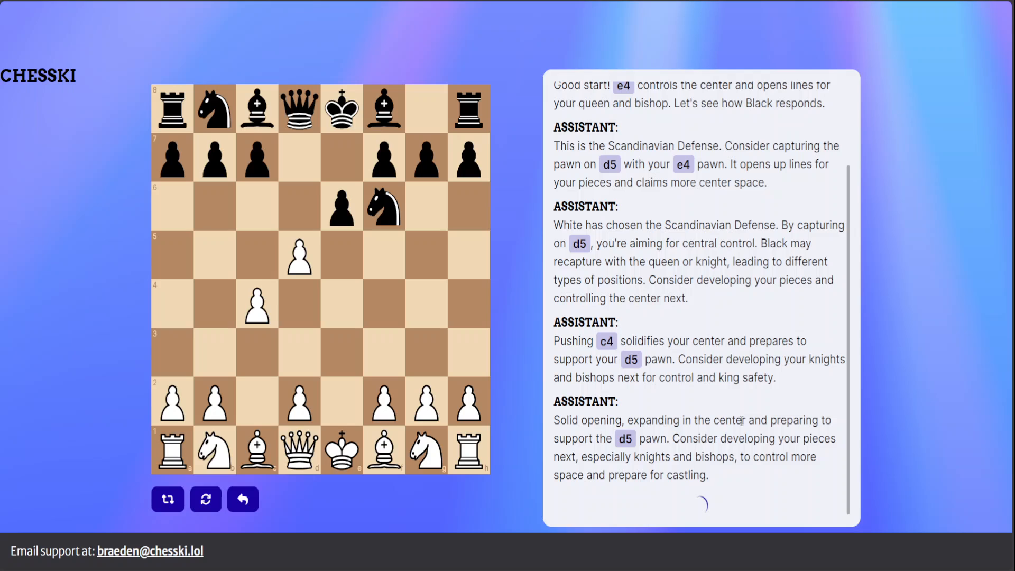
{"action": "scroll", "scroll_direction": "down", "scroll_amount": 3}
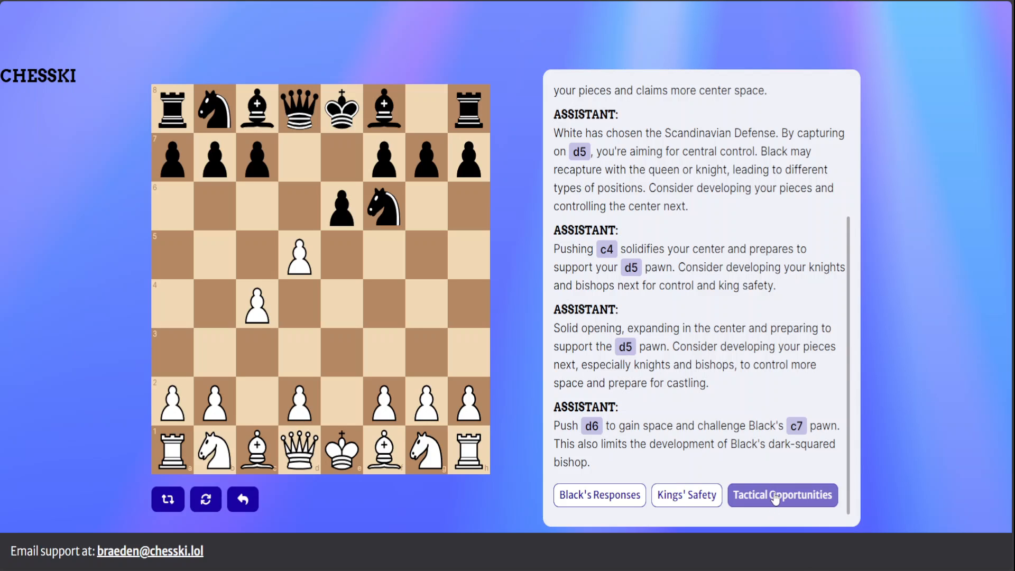
{"action": "left_click", "coordinate": [782, 495]}
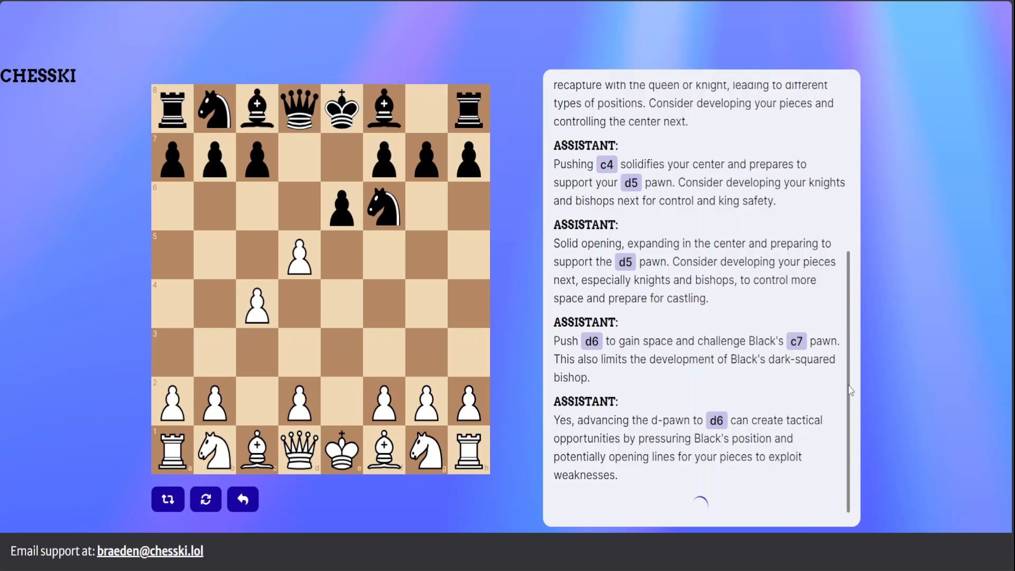
{"action": "scroll", "scroll_direction": "down", "scroll_amount": 3}
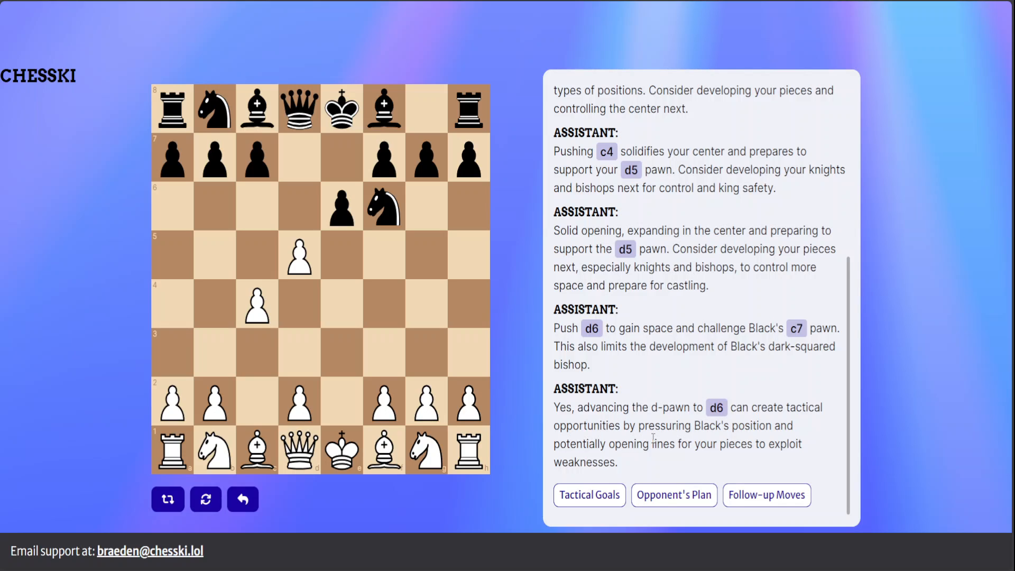
{"action": "mouse_move", "coordinate": [715, 440]}
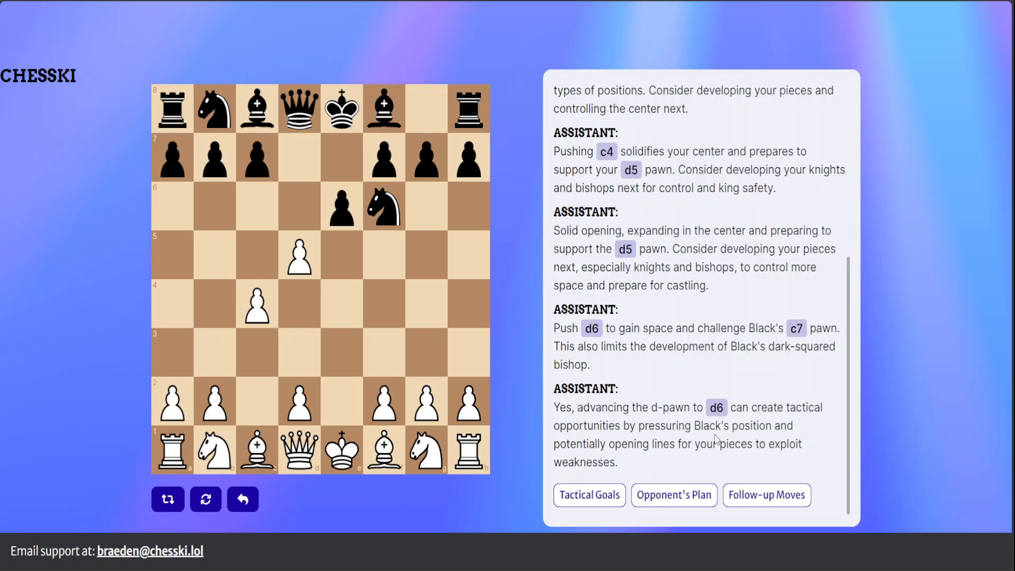
{"action": "mouse_move", "coordinate": [680, 457]}
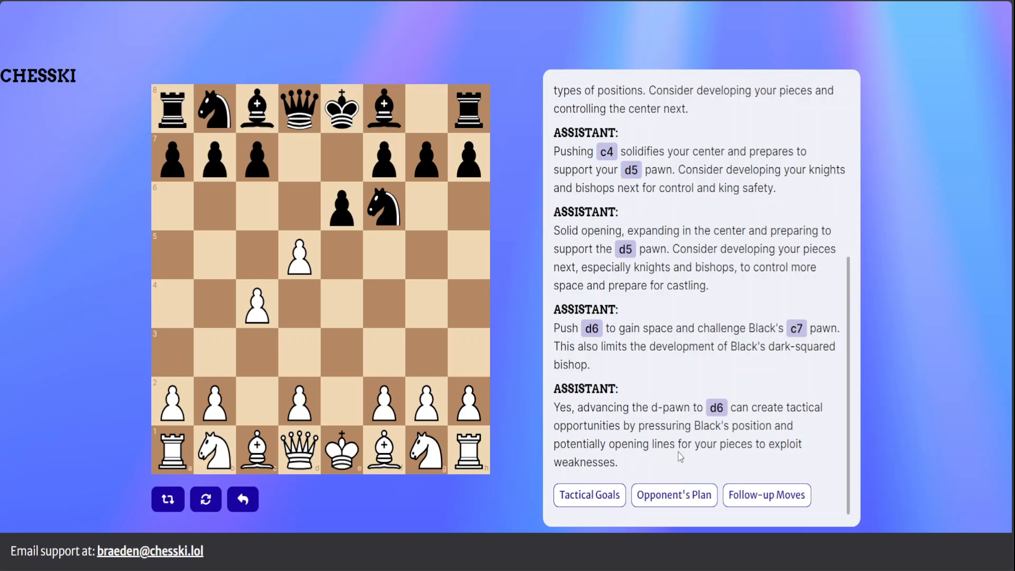
{"action": "mouse_move", "coordinate": [635, 465]}
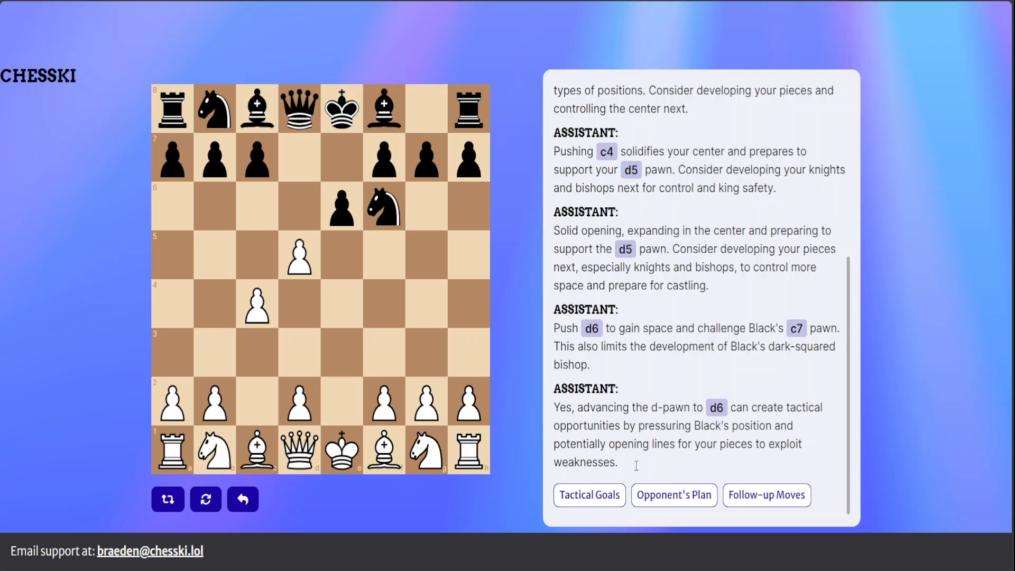
{"action": "mouse_move", "coordinate": [714, 489]}
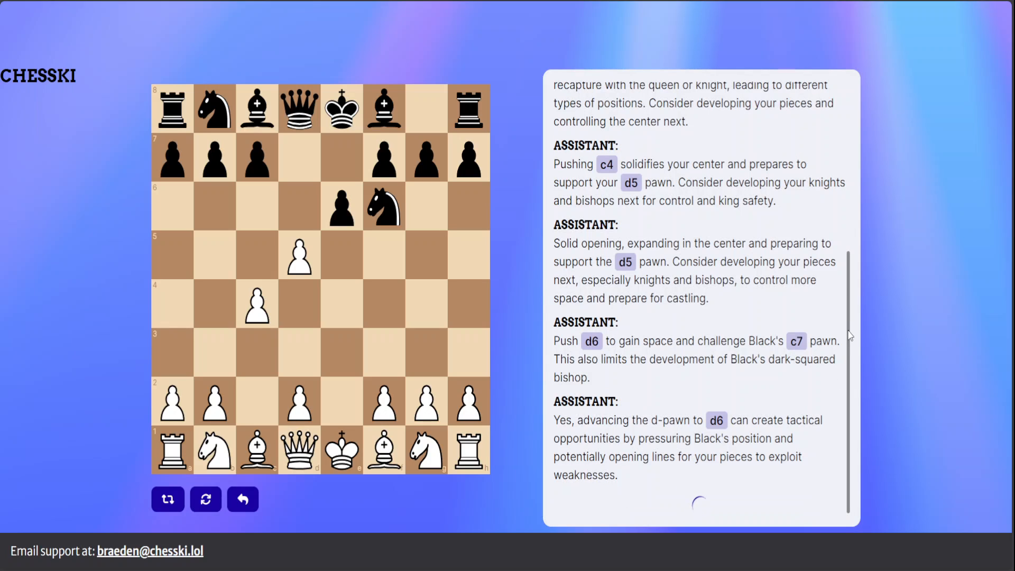
- Scroll the assistant panel to read Black's likely replies to d6 (Bxd6 or cxd6)
{"action": "scroll", "scroll_direction": "down", "scroll_amount": 3}
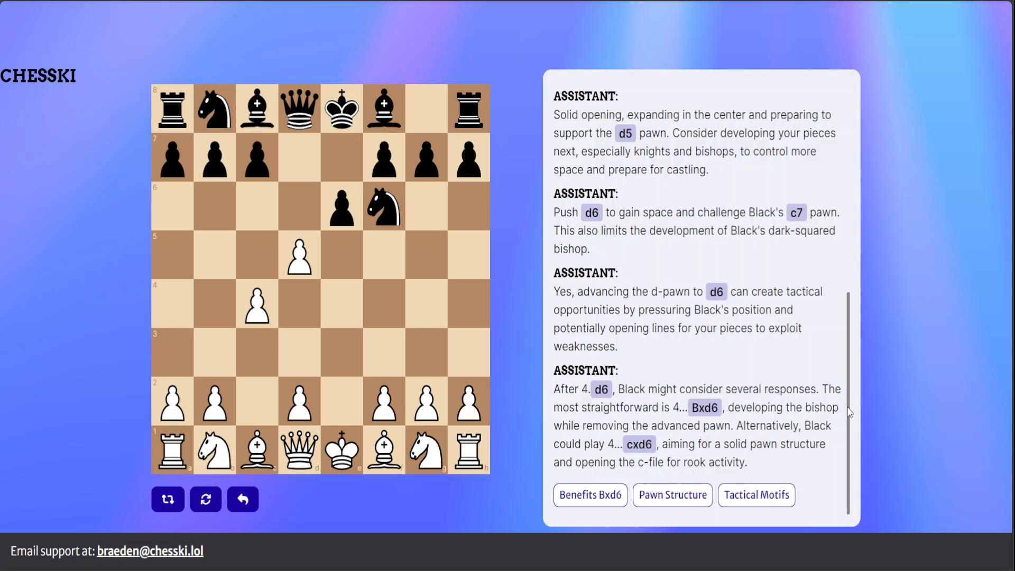
{"action": "mouse_move", "coordinate": [855, 387]}
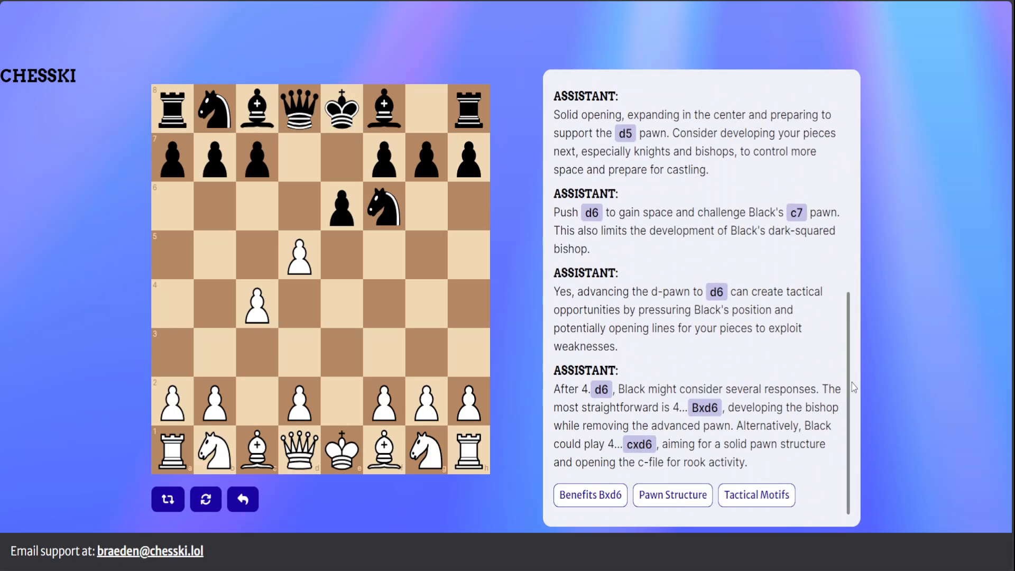
{"action": "scroll", "scroll_direction": "up", "scroll_amount": 3}
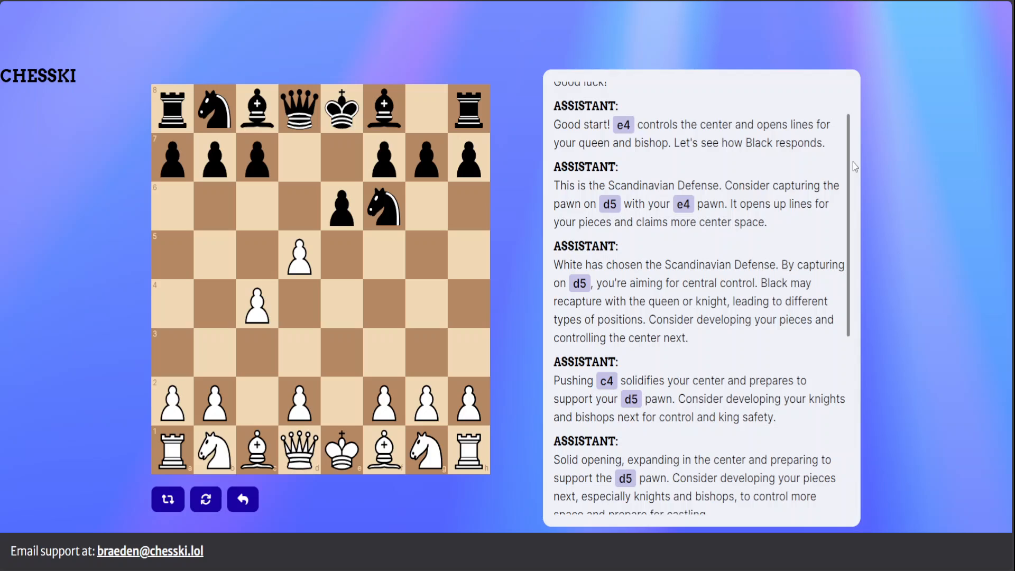
{"action": "scroll", "scroll_direction": "down", "scroll_amount": 3}
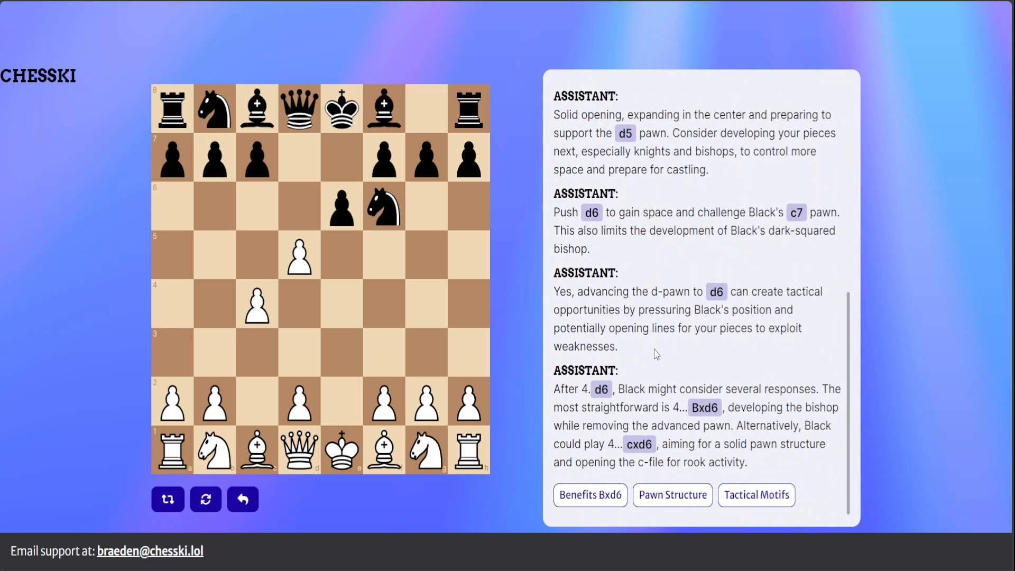
{"action": "mouse_move", "coordinate": [658, 316]}
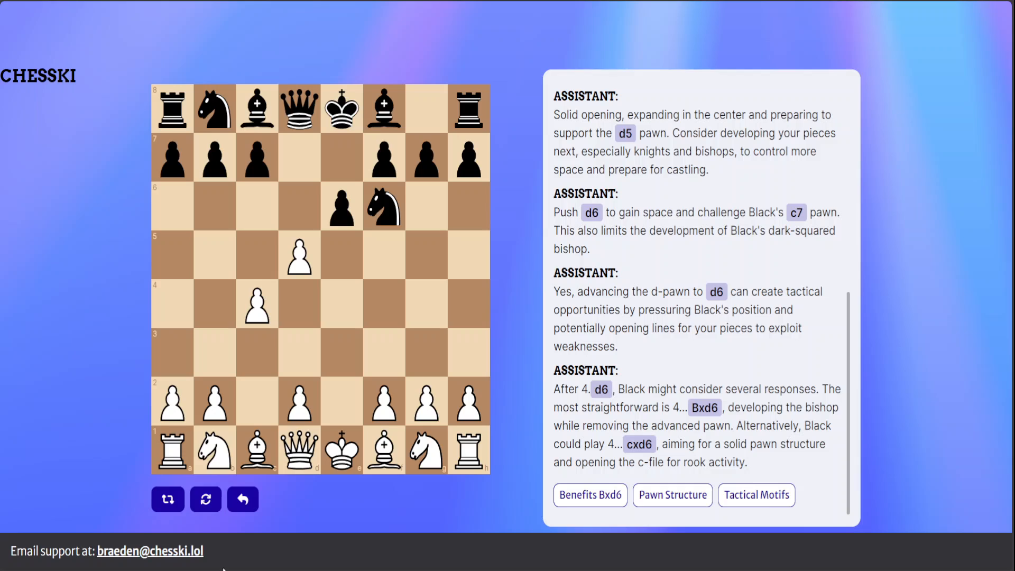
{"action": "mouse_move", "coordinate": [113, 566]}
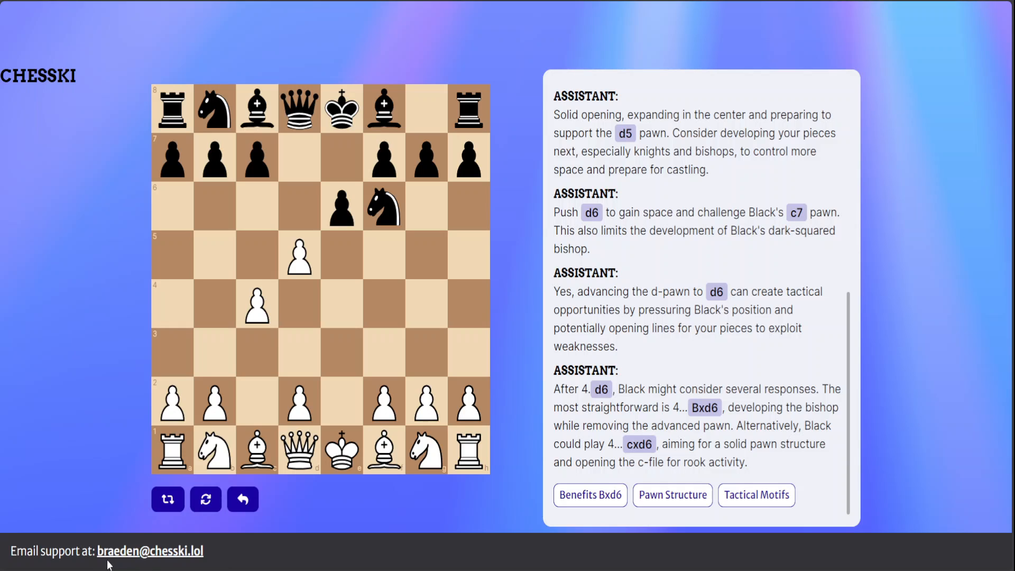
{"action": "mouse_move", "coordinate": [213, 558]}
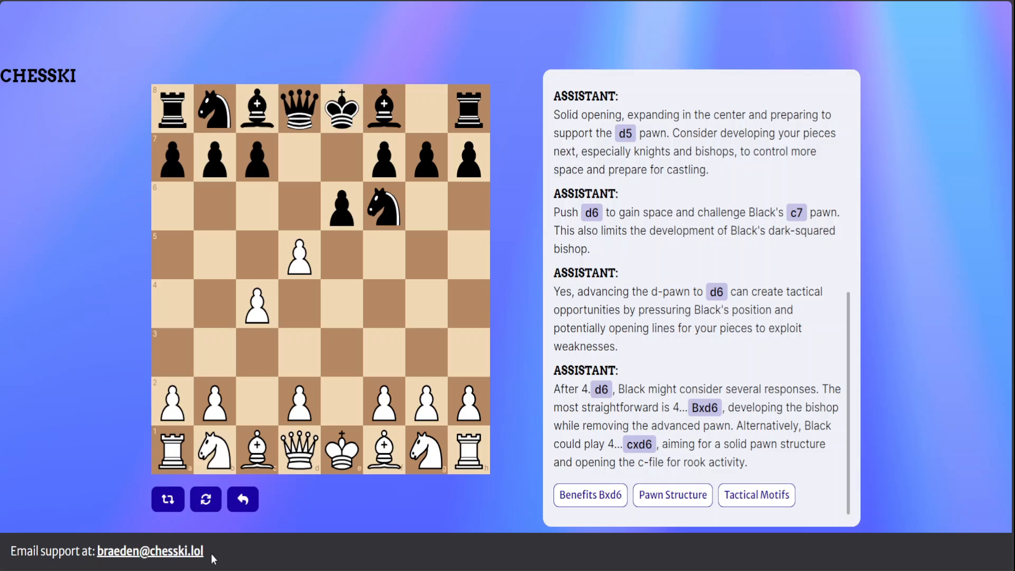
{"action": "mouse_move", "coordinate": [223, 565]}
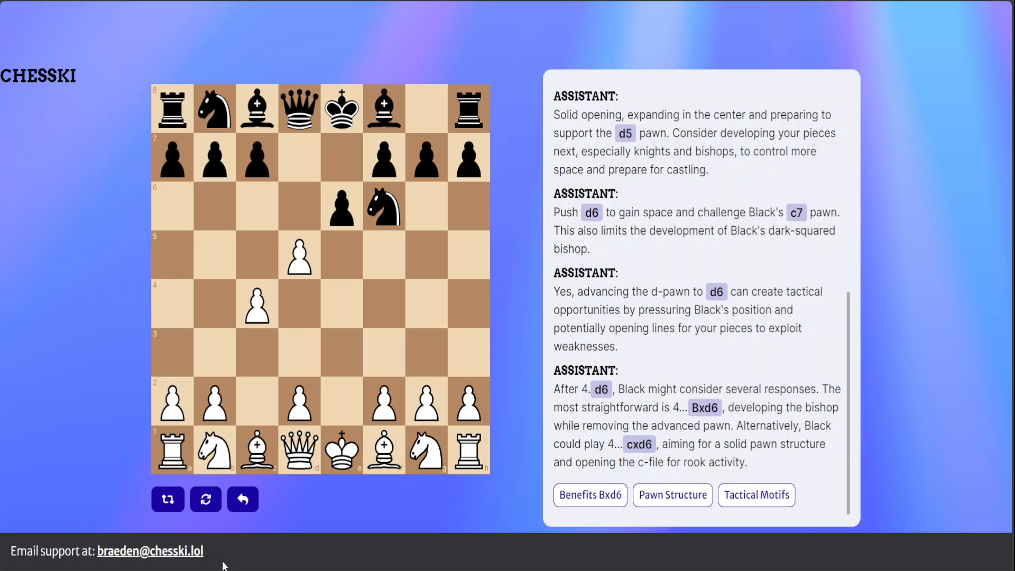
{"action": "mouse_move", "coordinate": [244, 558]}
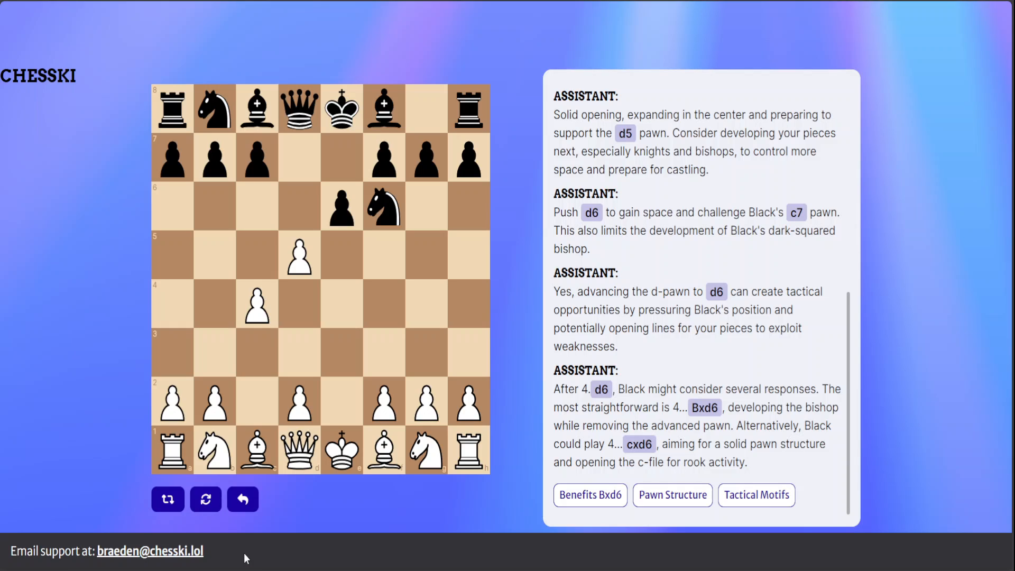
{"action": "mouse_move", "coordinate": [218, 558]}
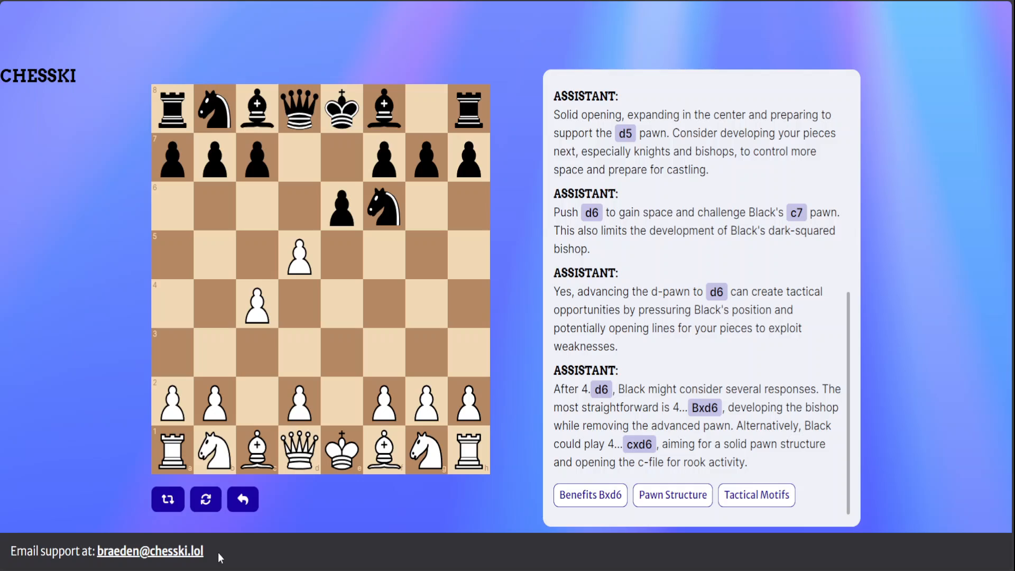
{"action": "mouse_move", "coordinate": [471, 498]}
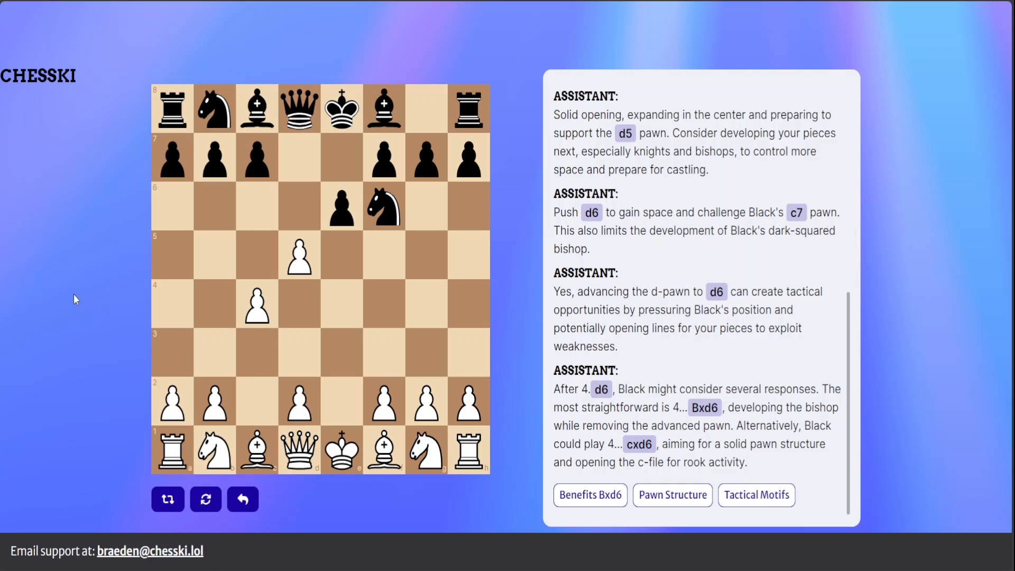
{"action": "mouse_move", "coordinate": [962, 103]}
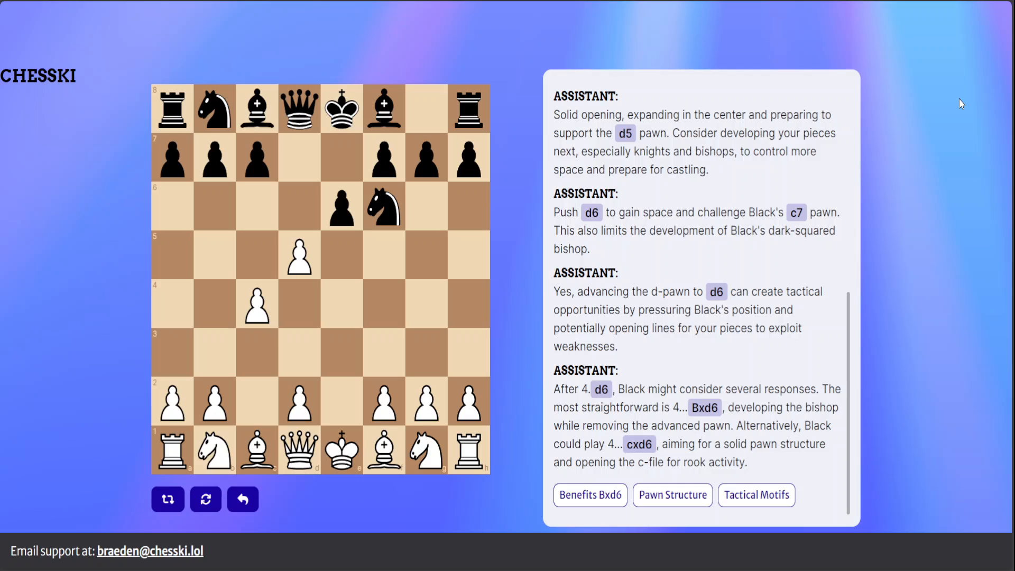
{"action": "mouse_move", "coordinate": [681, 166]}
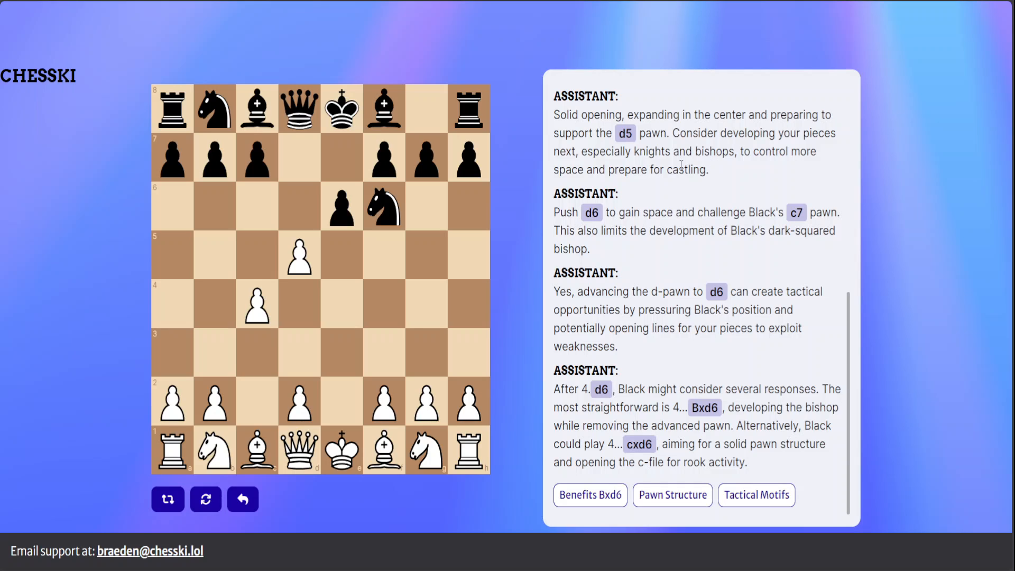
{"action": "mouse_move", "coordinate": [84, 443]}
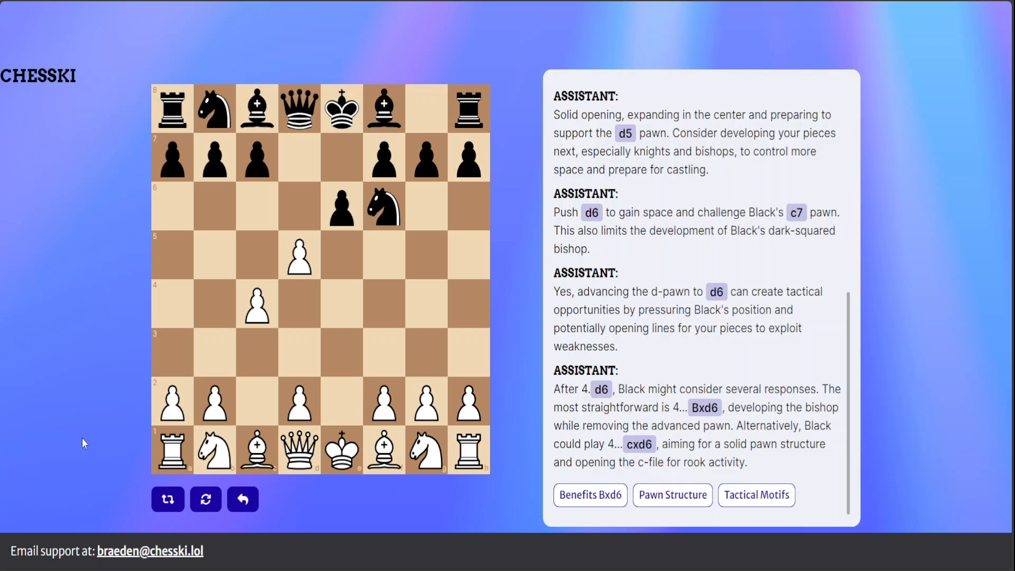